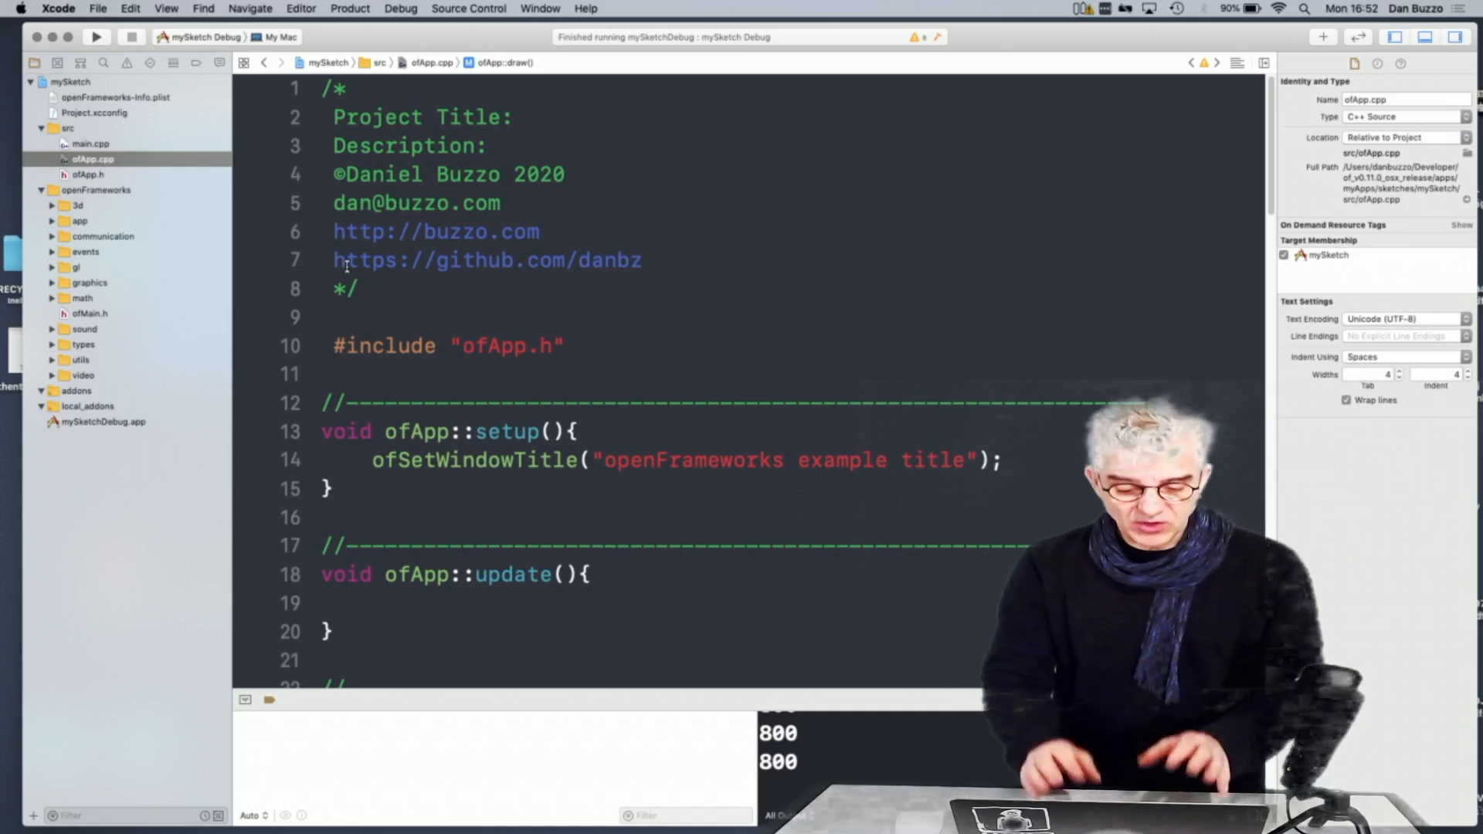
Add ofDrawCircle(200, 200, 100); inside draw() in ofApp.cpp via autocomplete
left_click(87, 175)
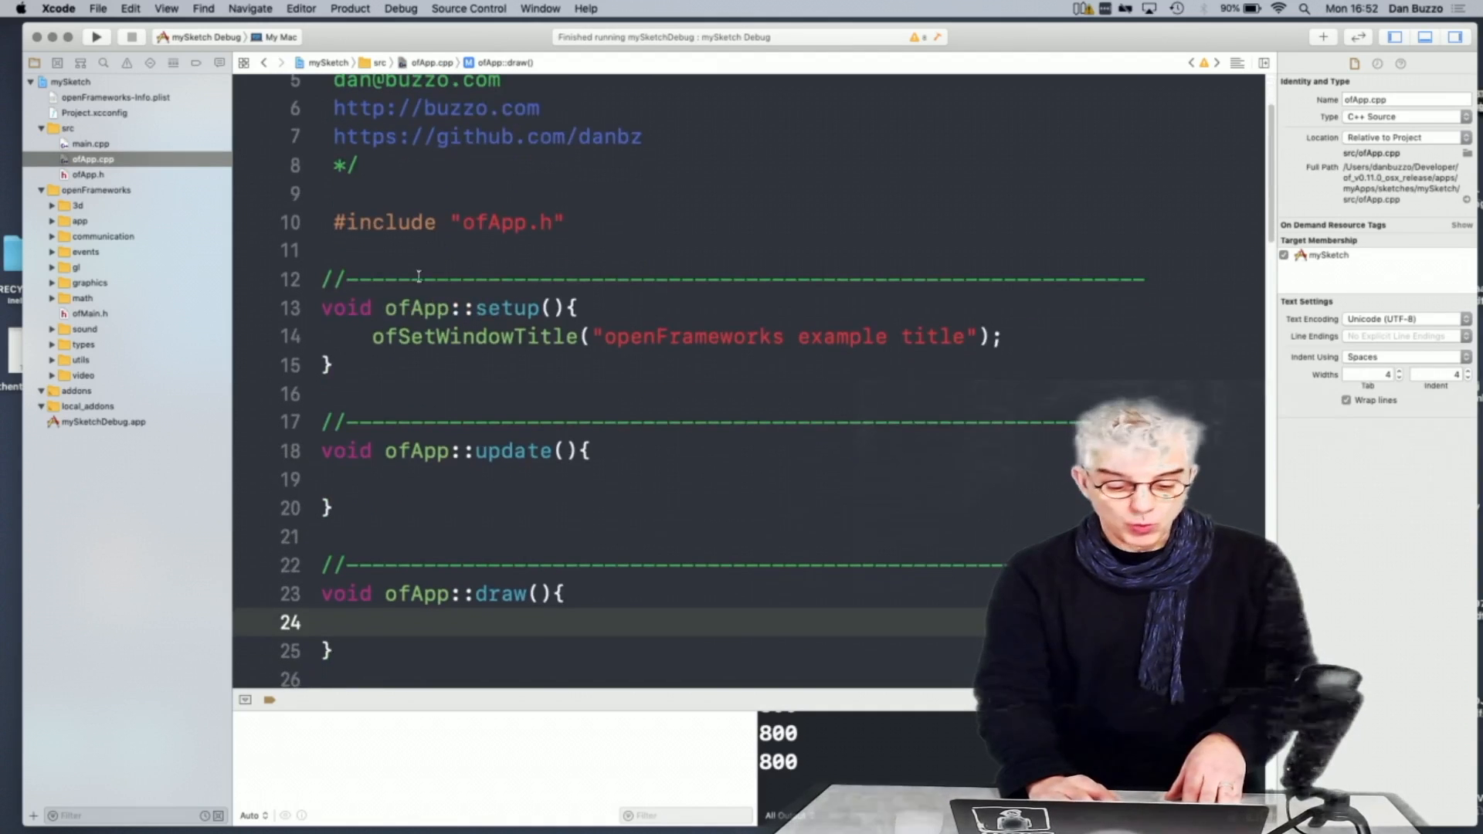
left_click_drag(373, 335, 883, 335)
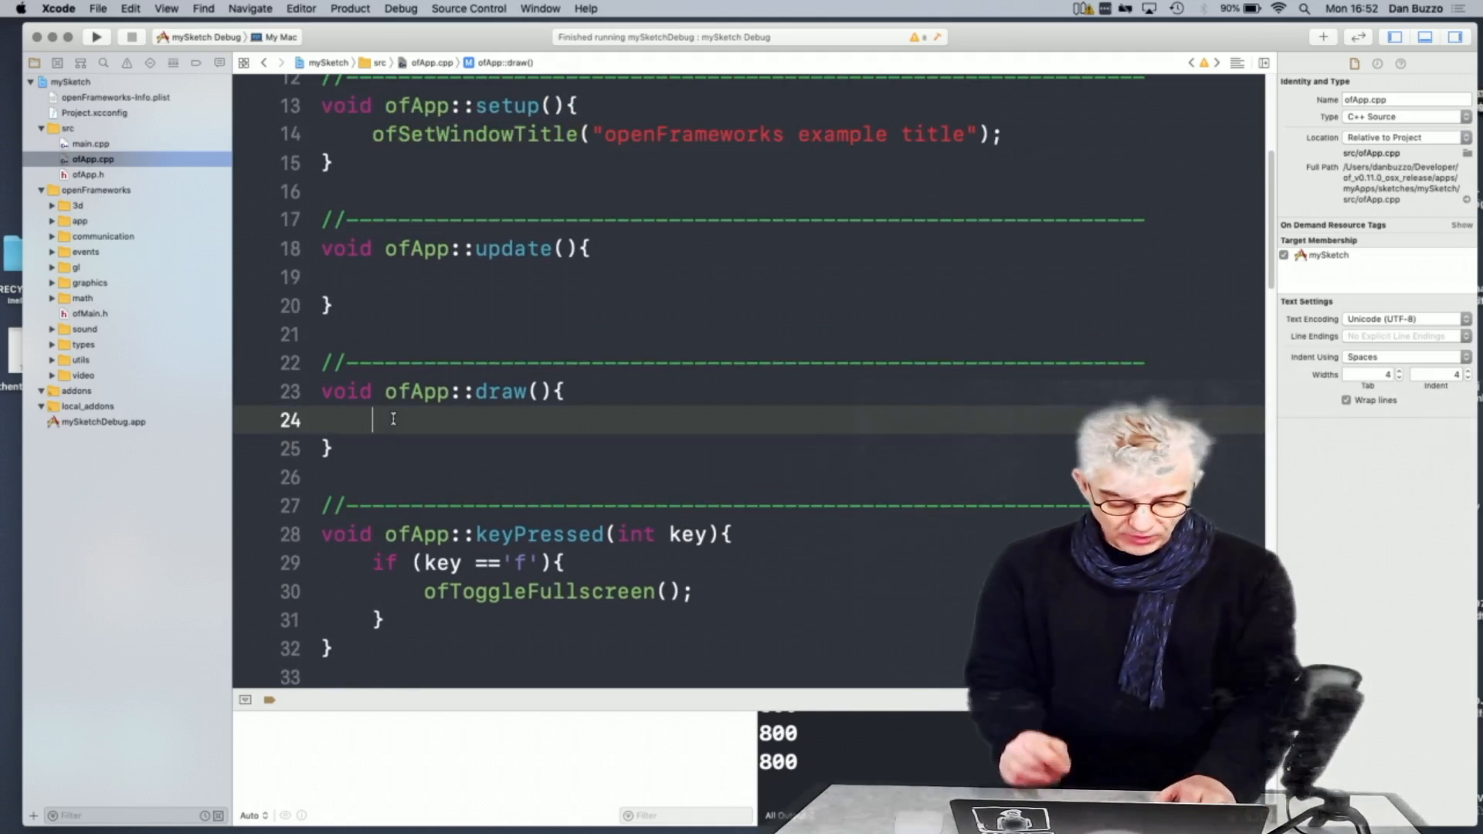
type("of")
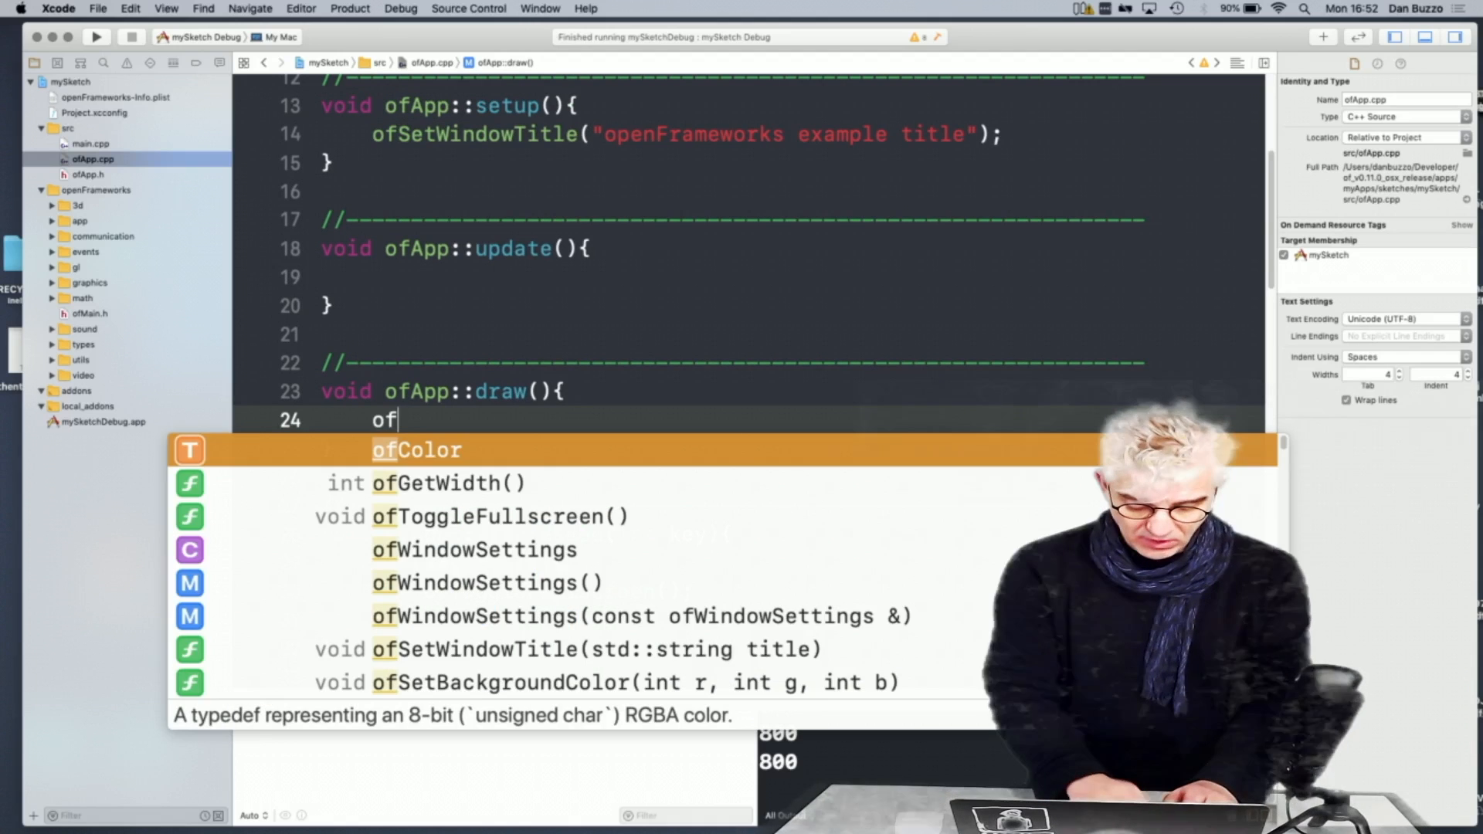
type("dra")
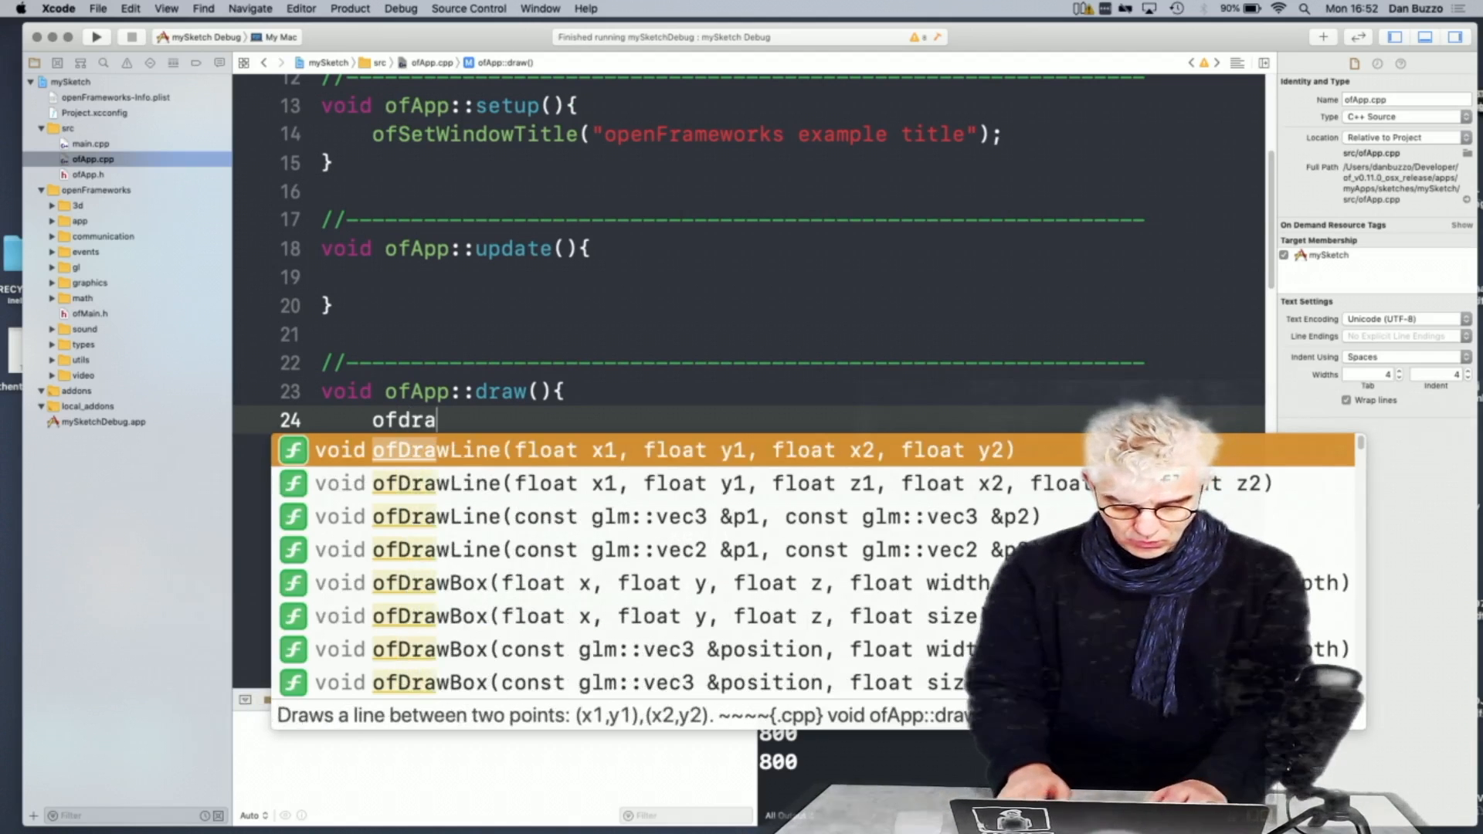
type("wco")
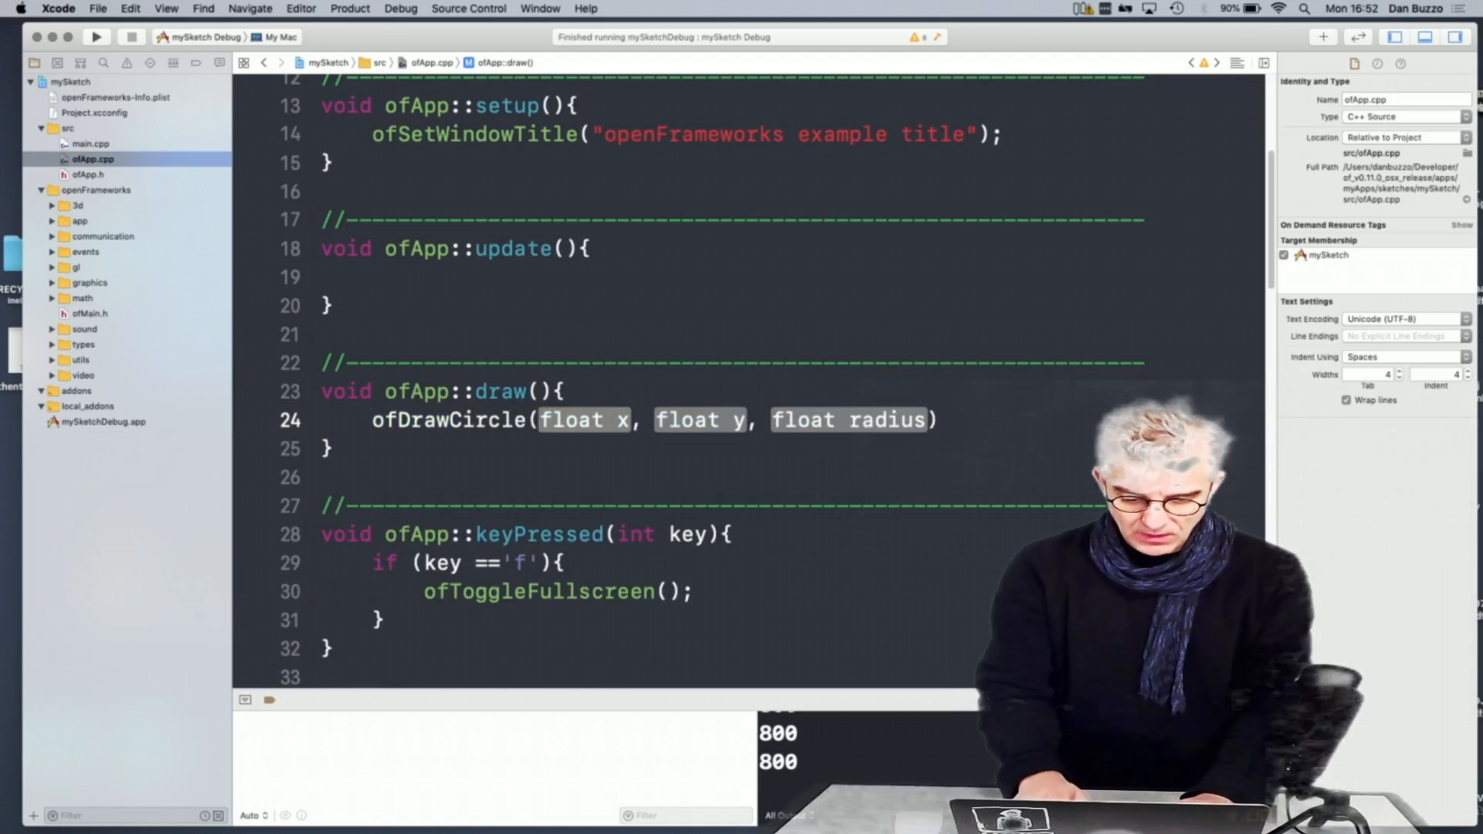
type("200")
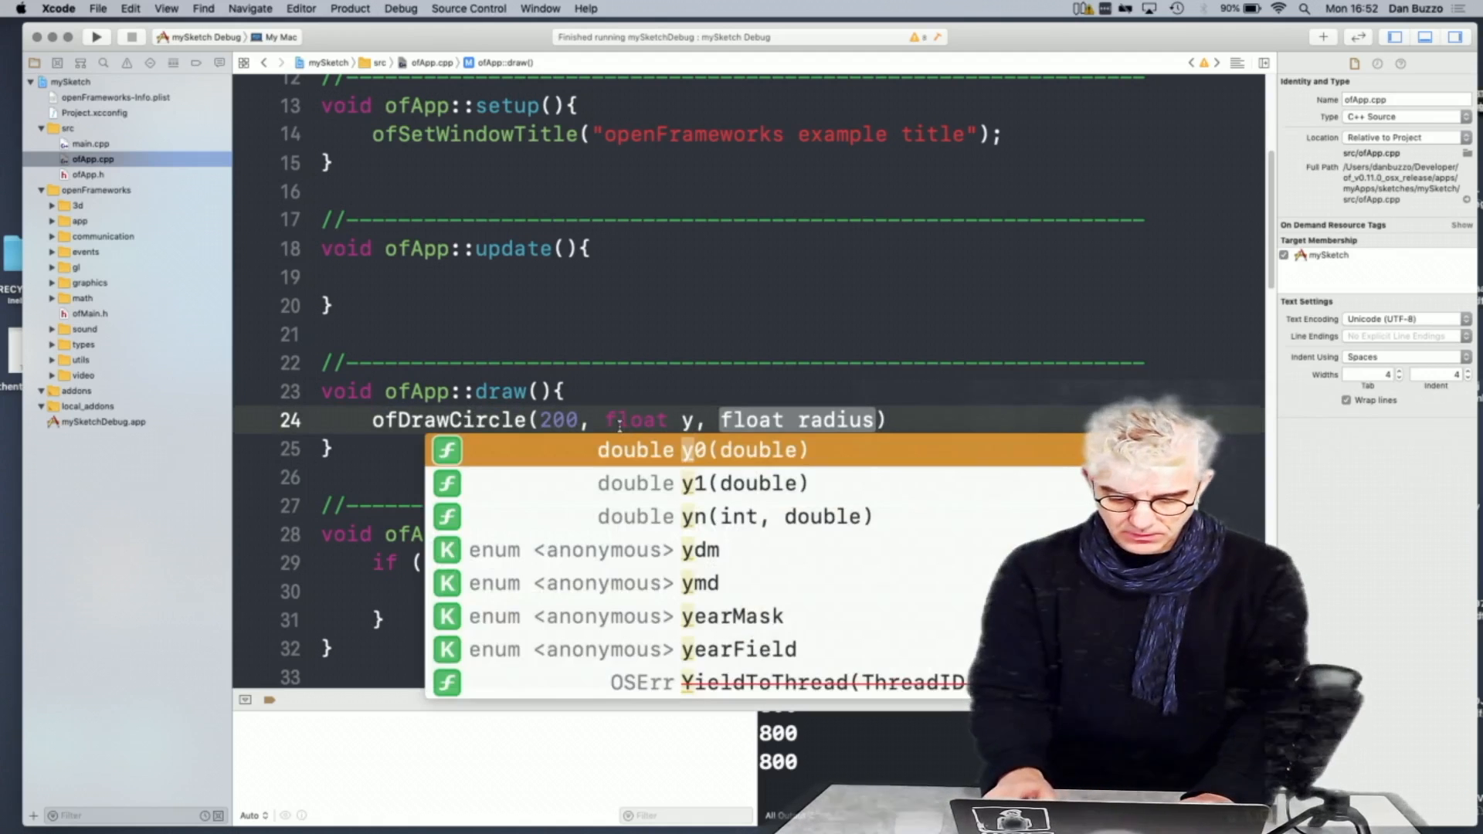
type("200")
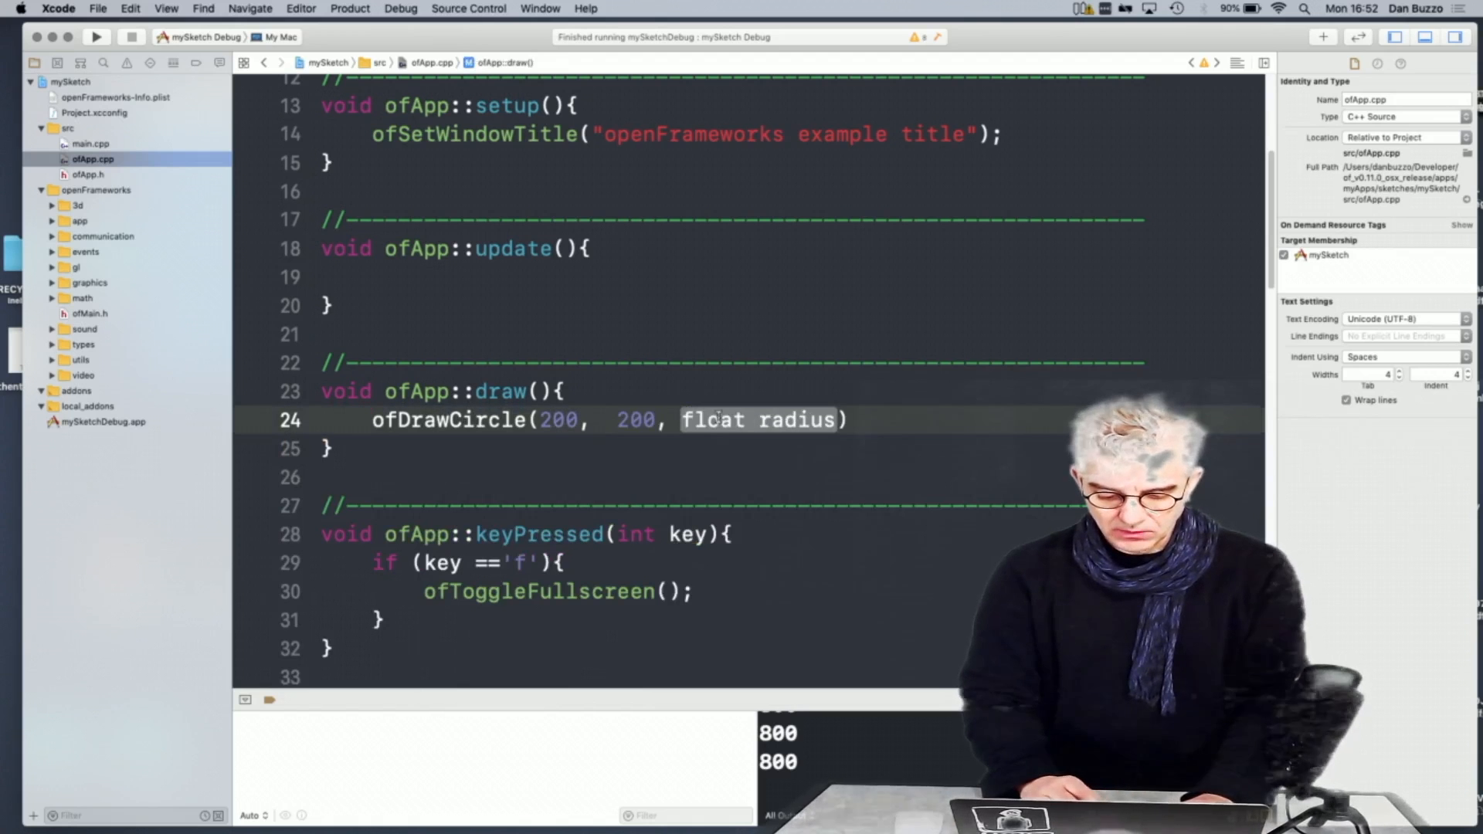
key("Delete")
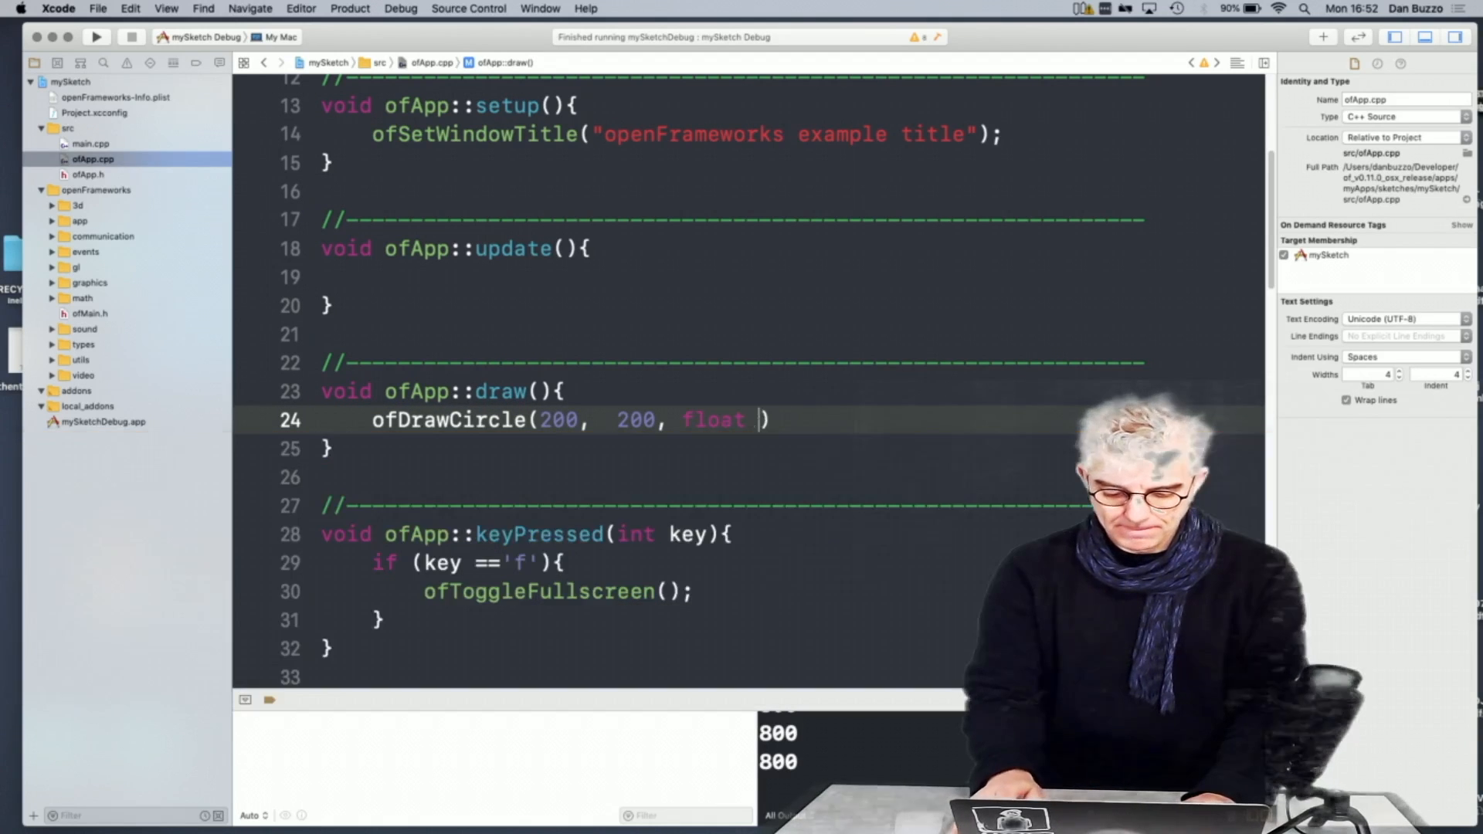
key("backspace")
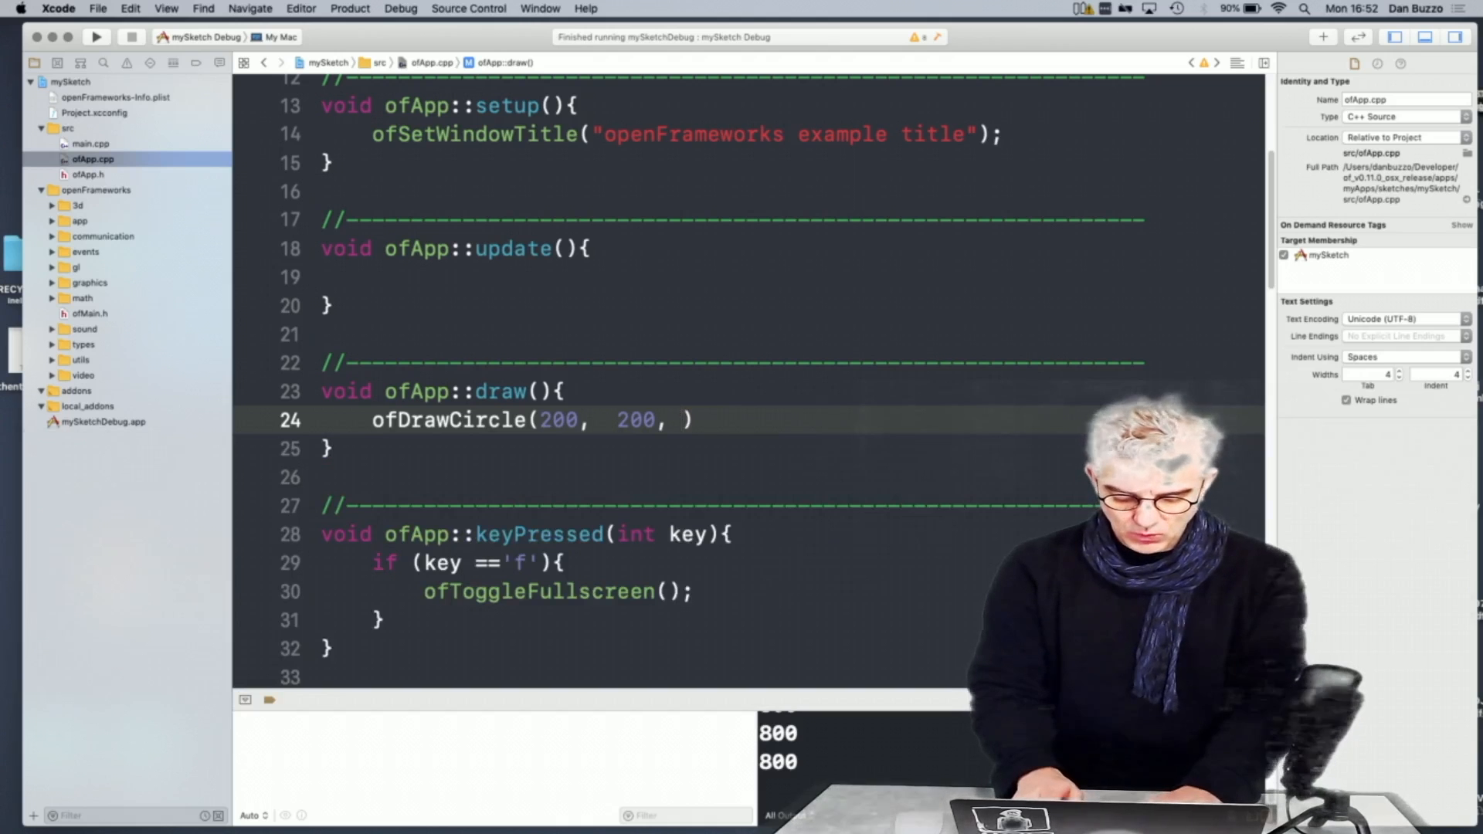
type("100")
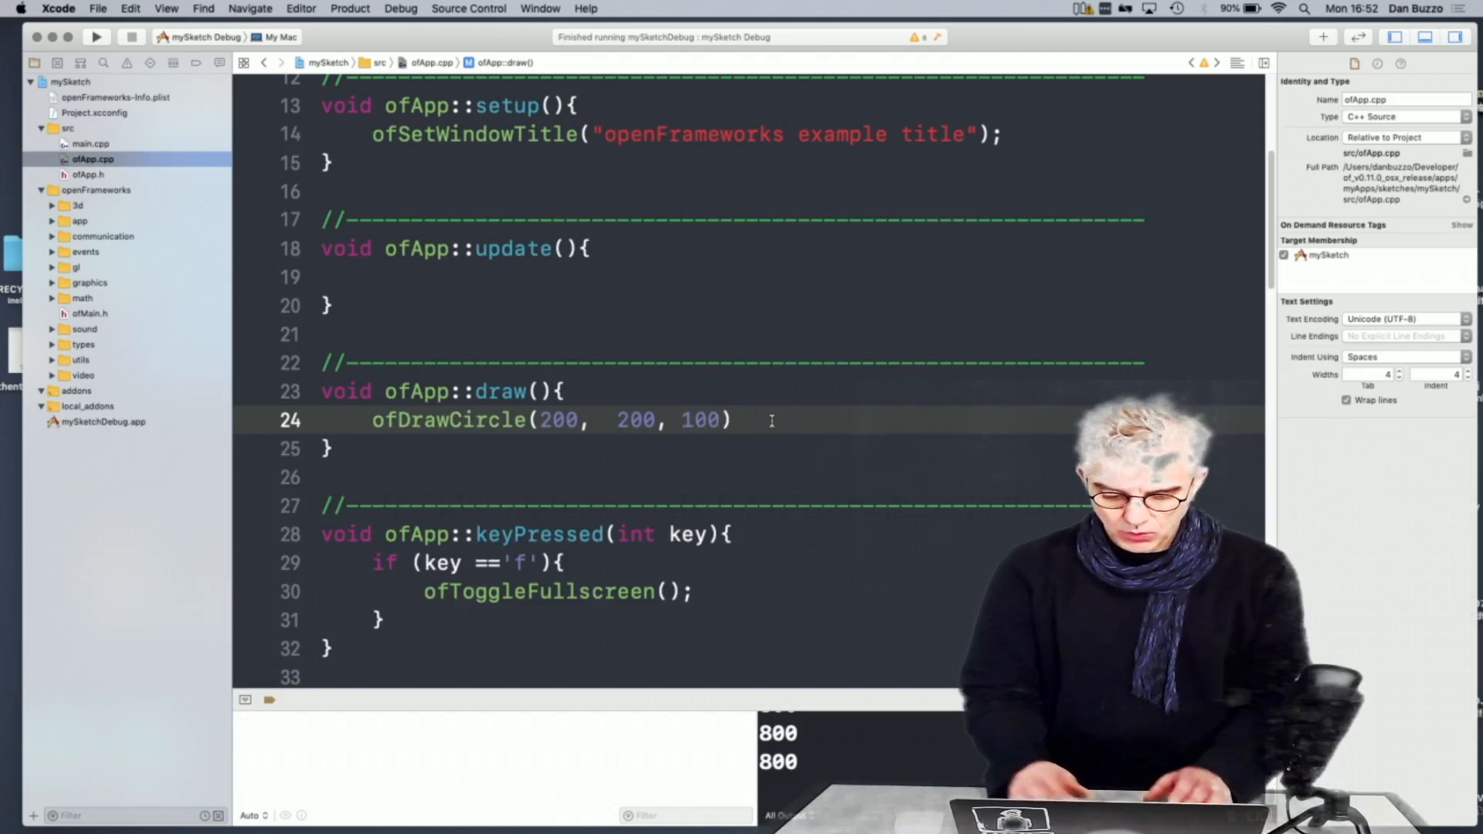
type(";")
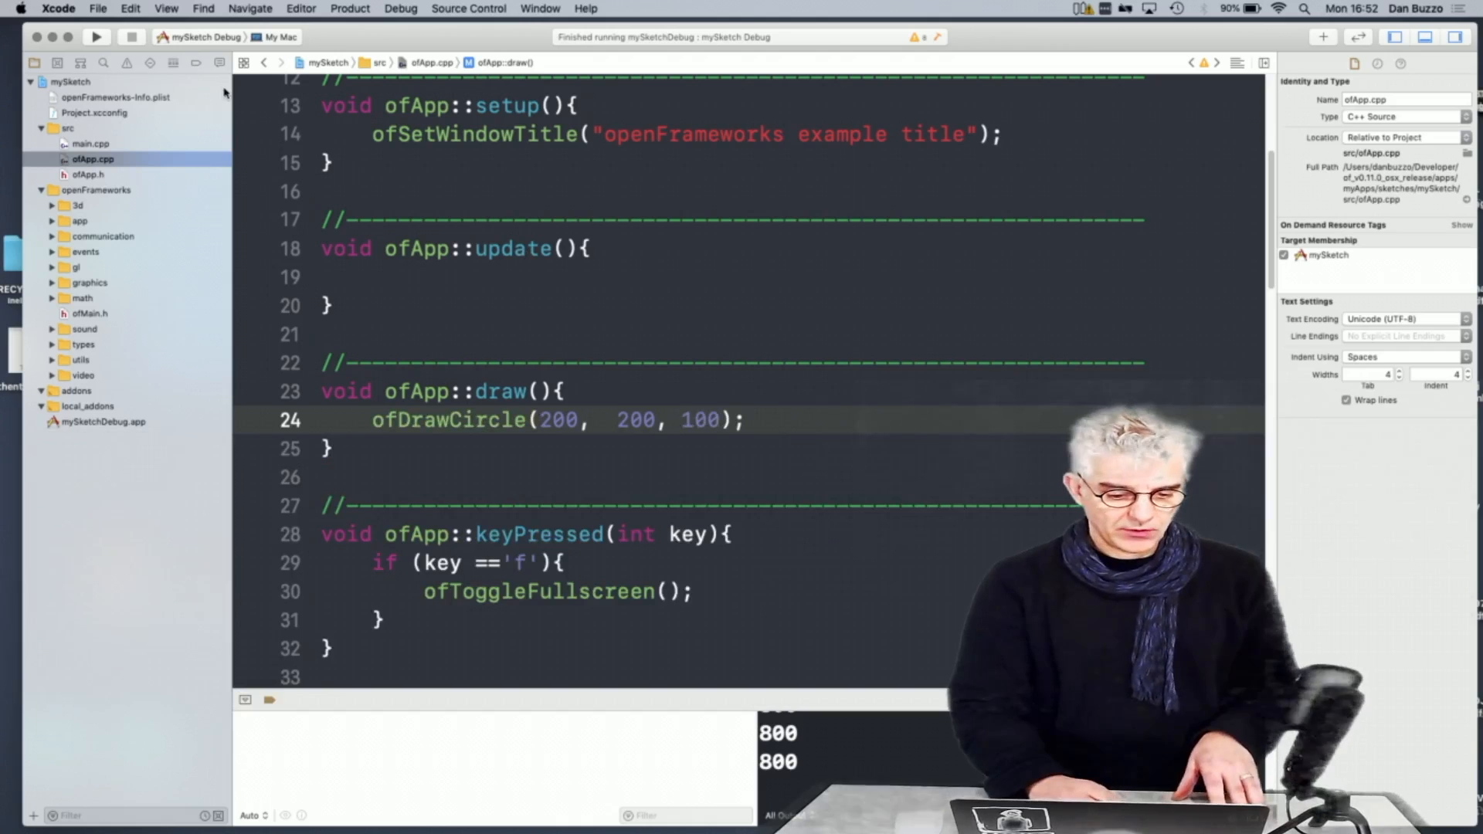
Build and run mySketch to see the circle, then start a new line in setup()
left_click(96, 37)
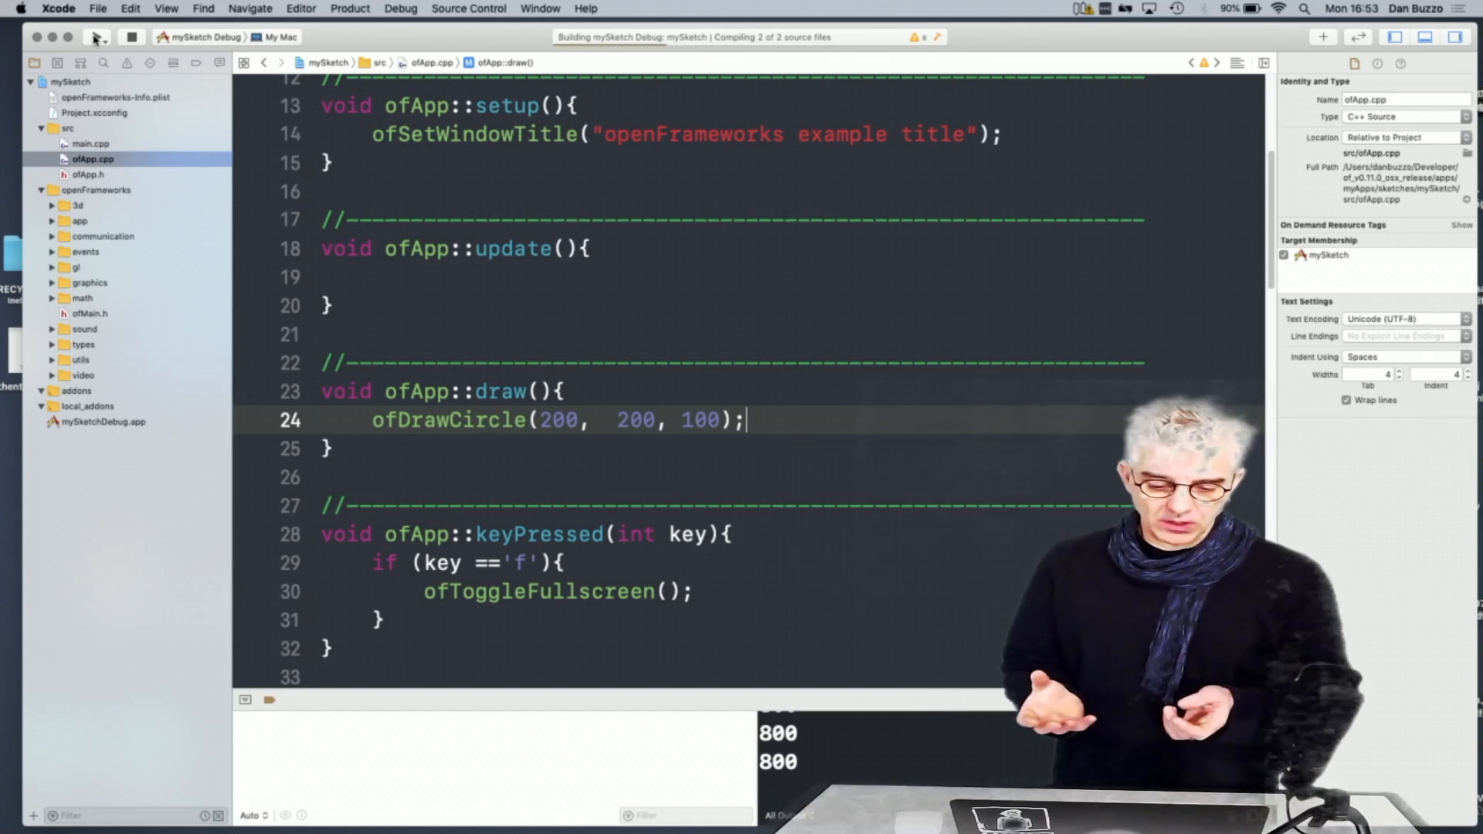
left_click(95, 37)
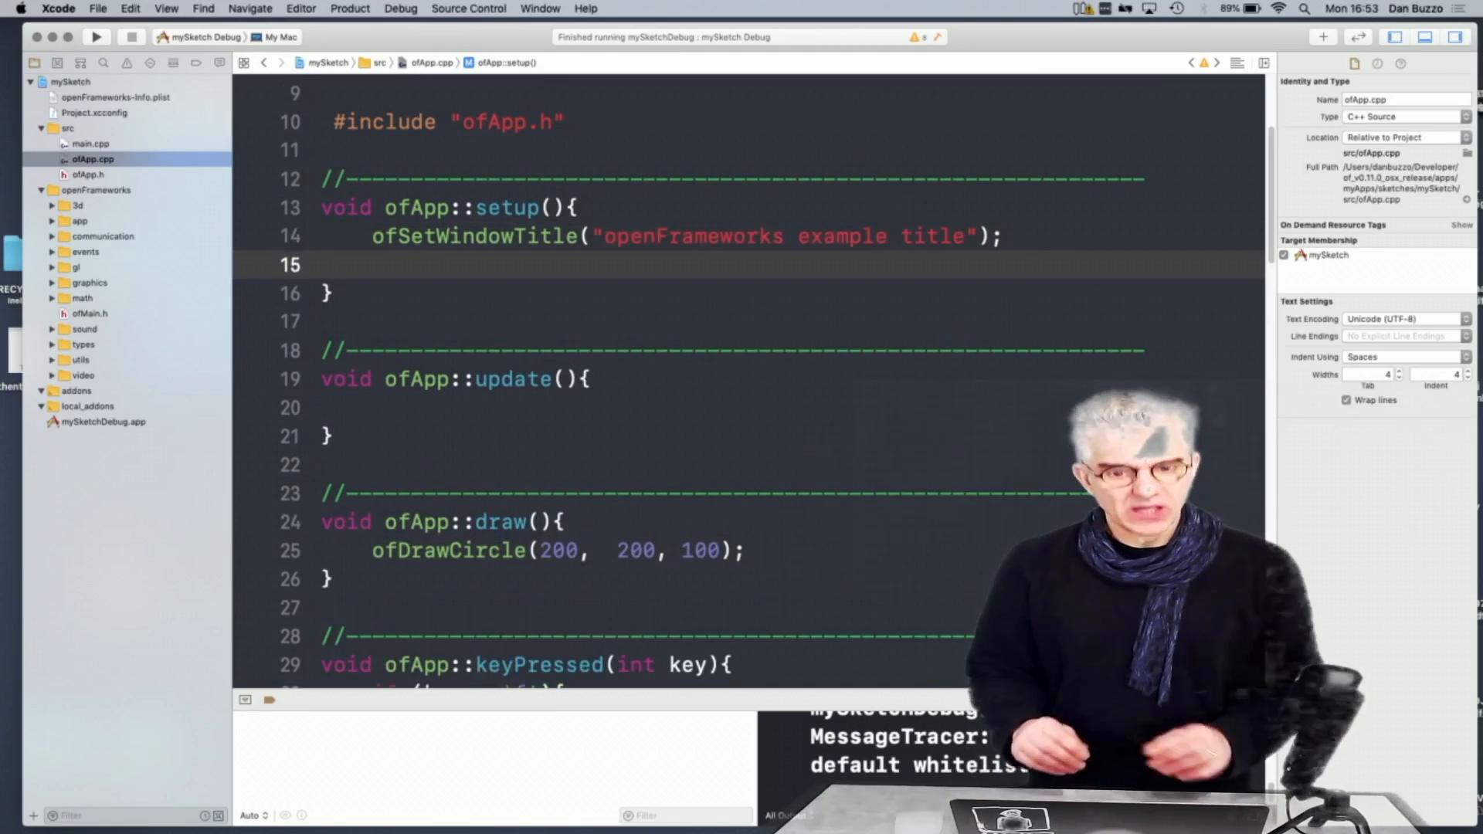
Add ofBackground(255, 0, 0); inside setup() for a red background
type("of")
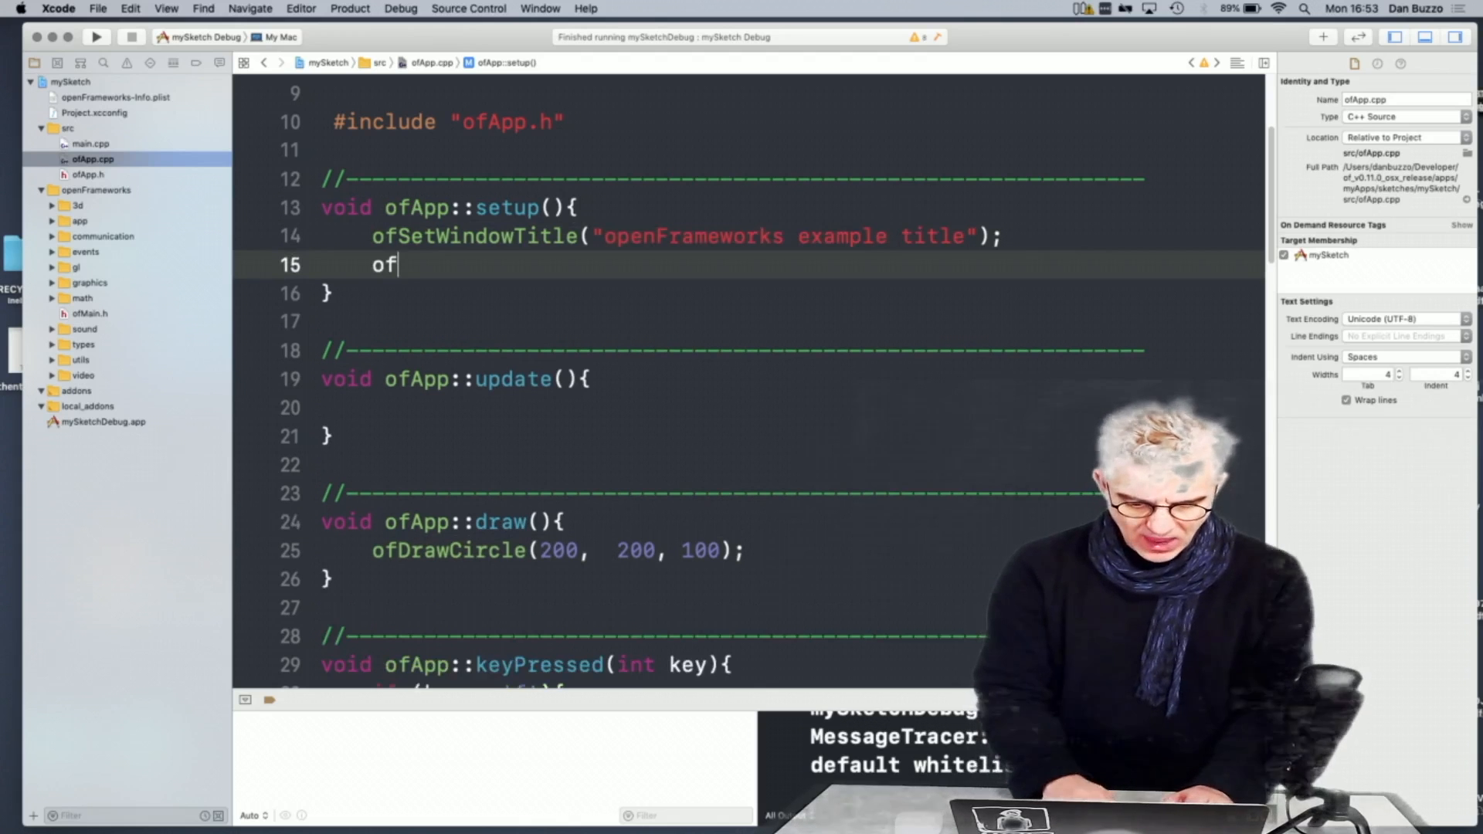
type("back")
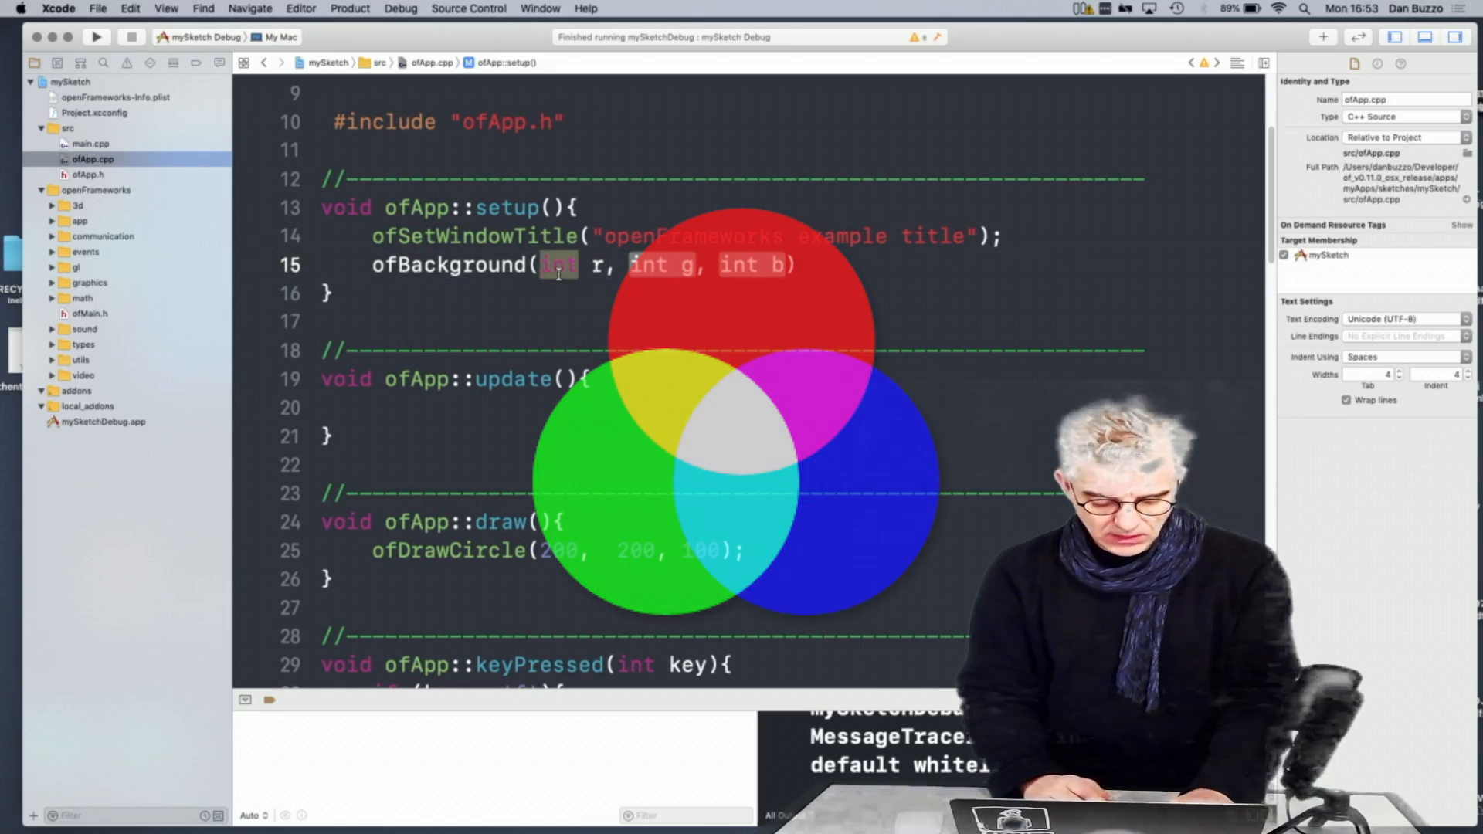
type("255")
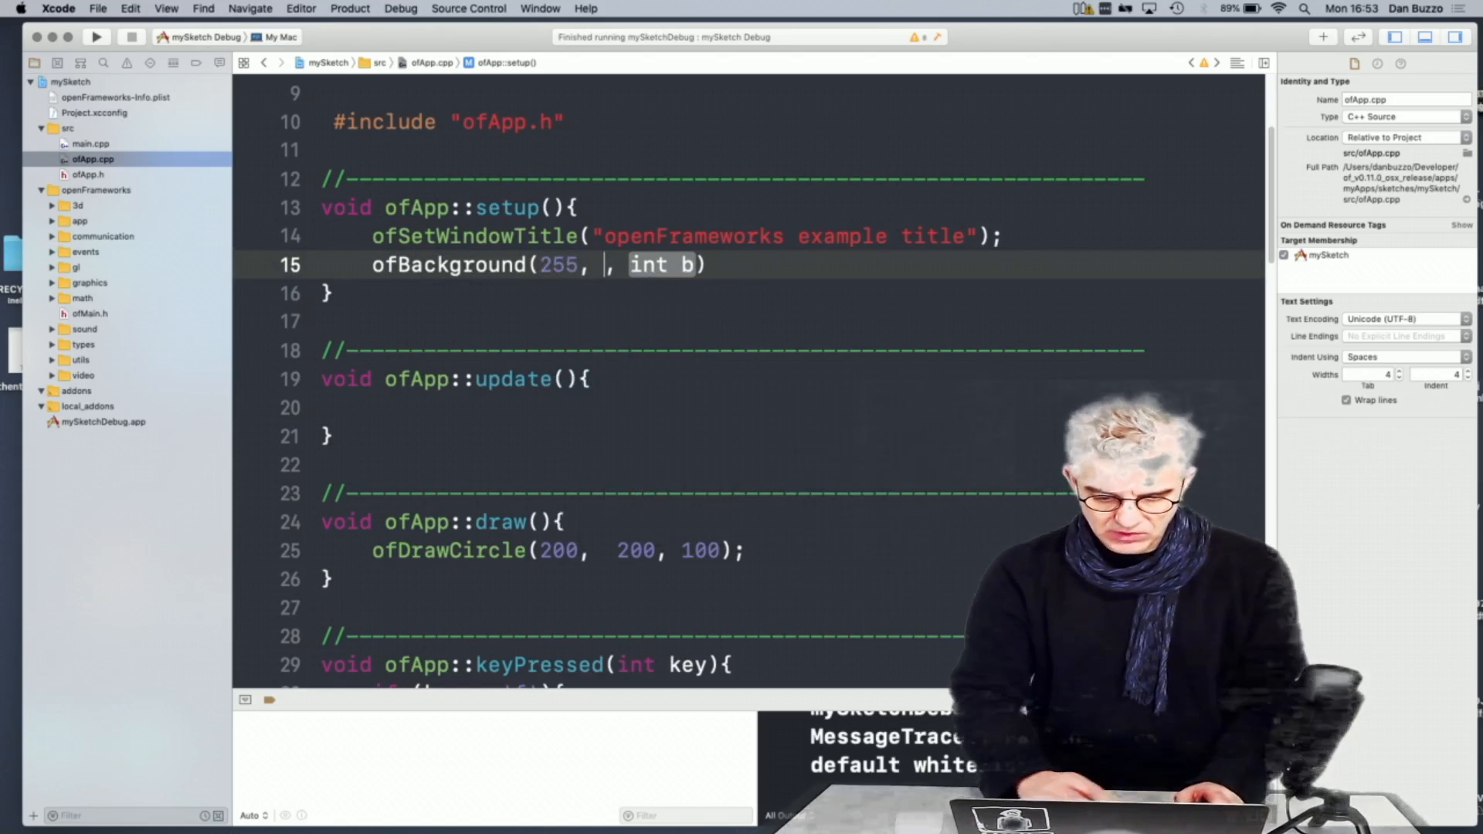
type("0")
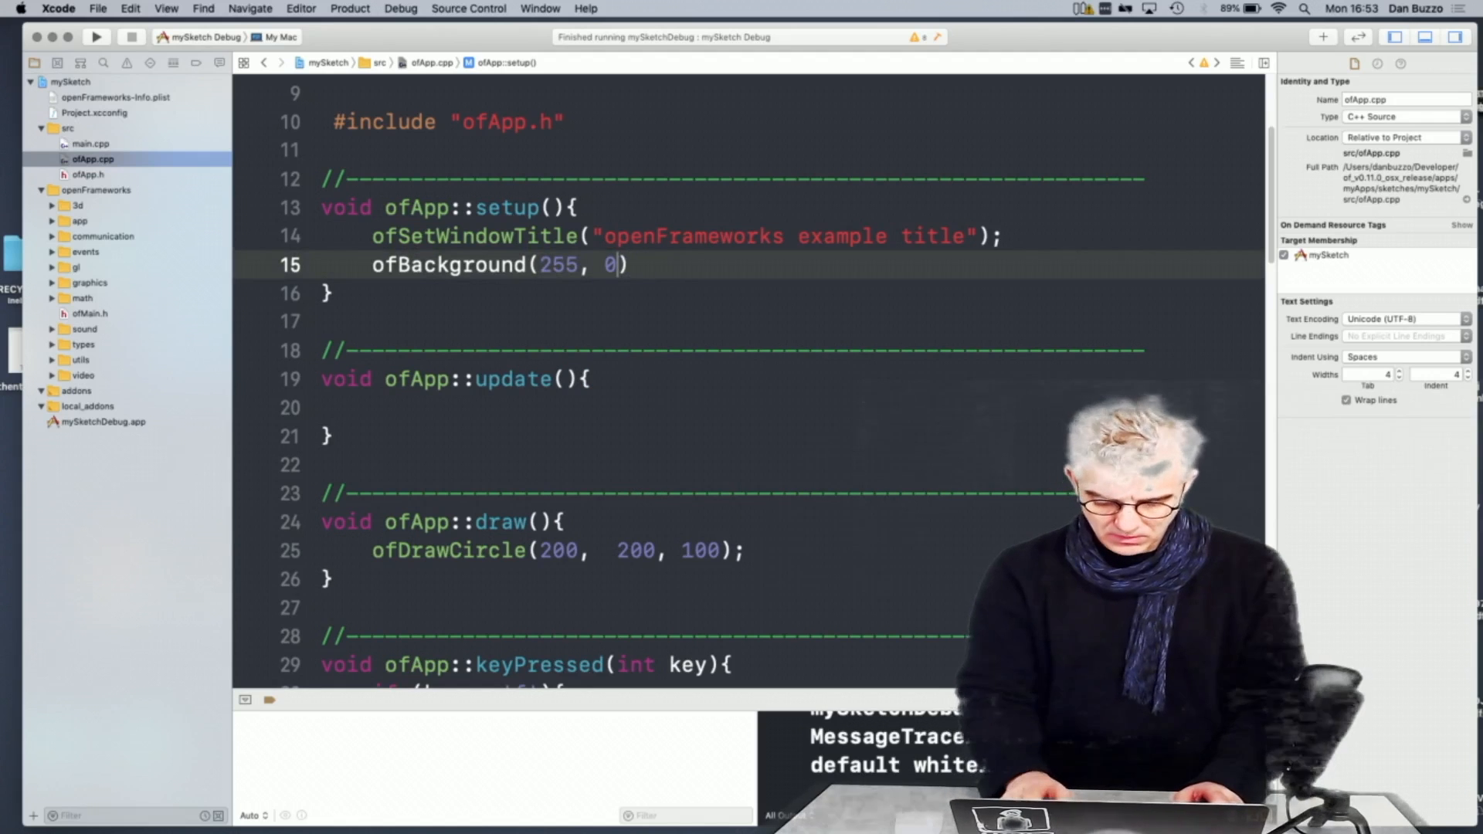
type(", 0")
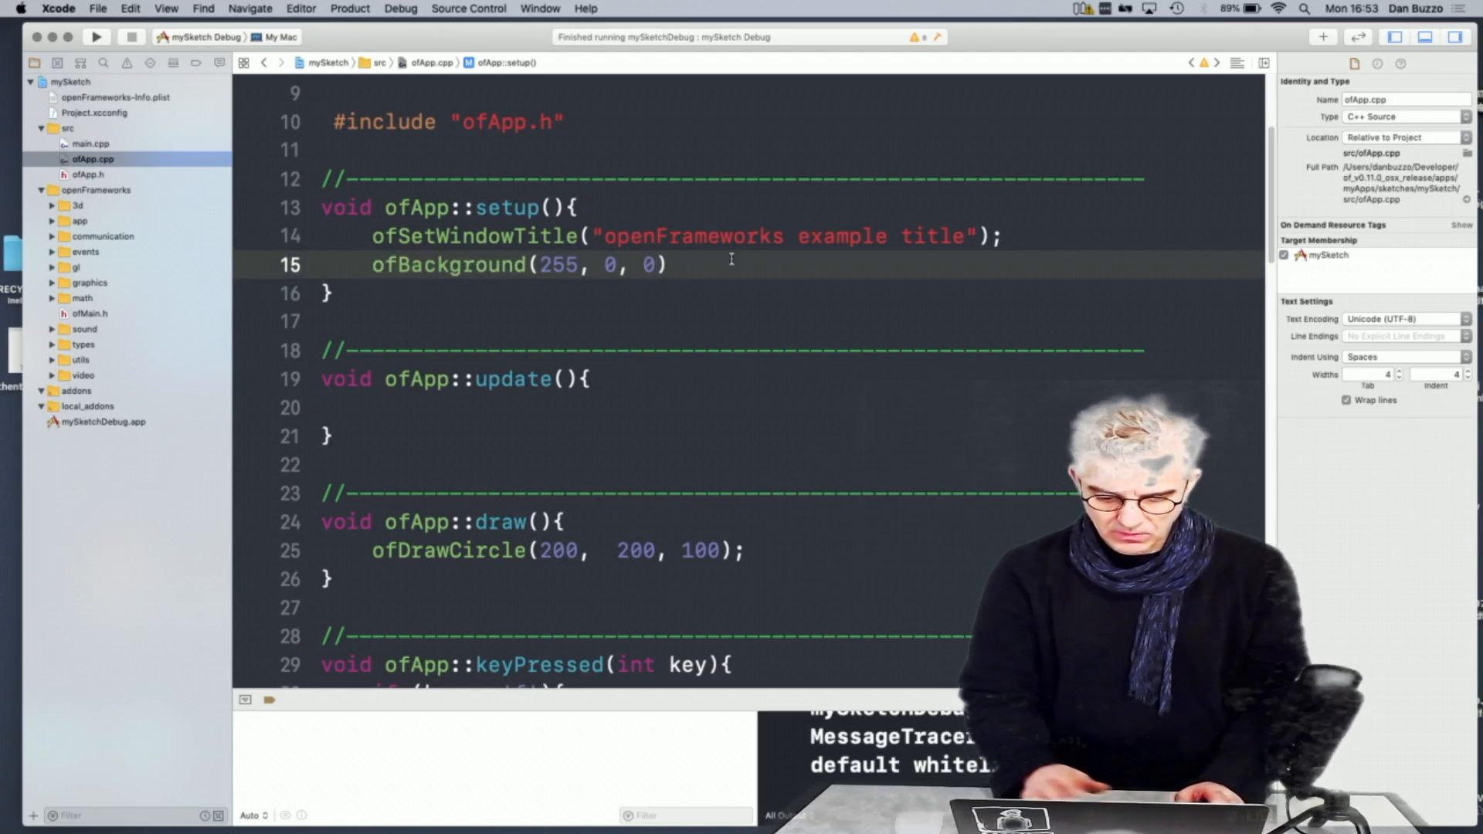
type(";")
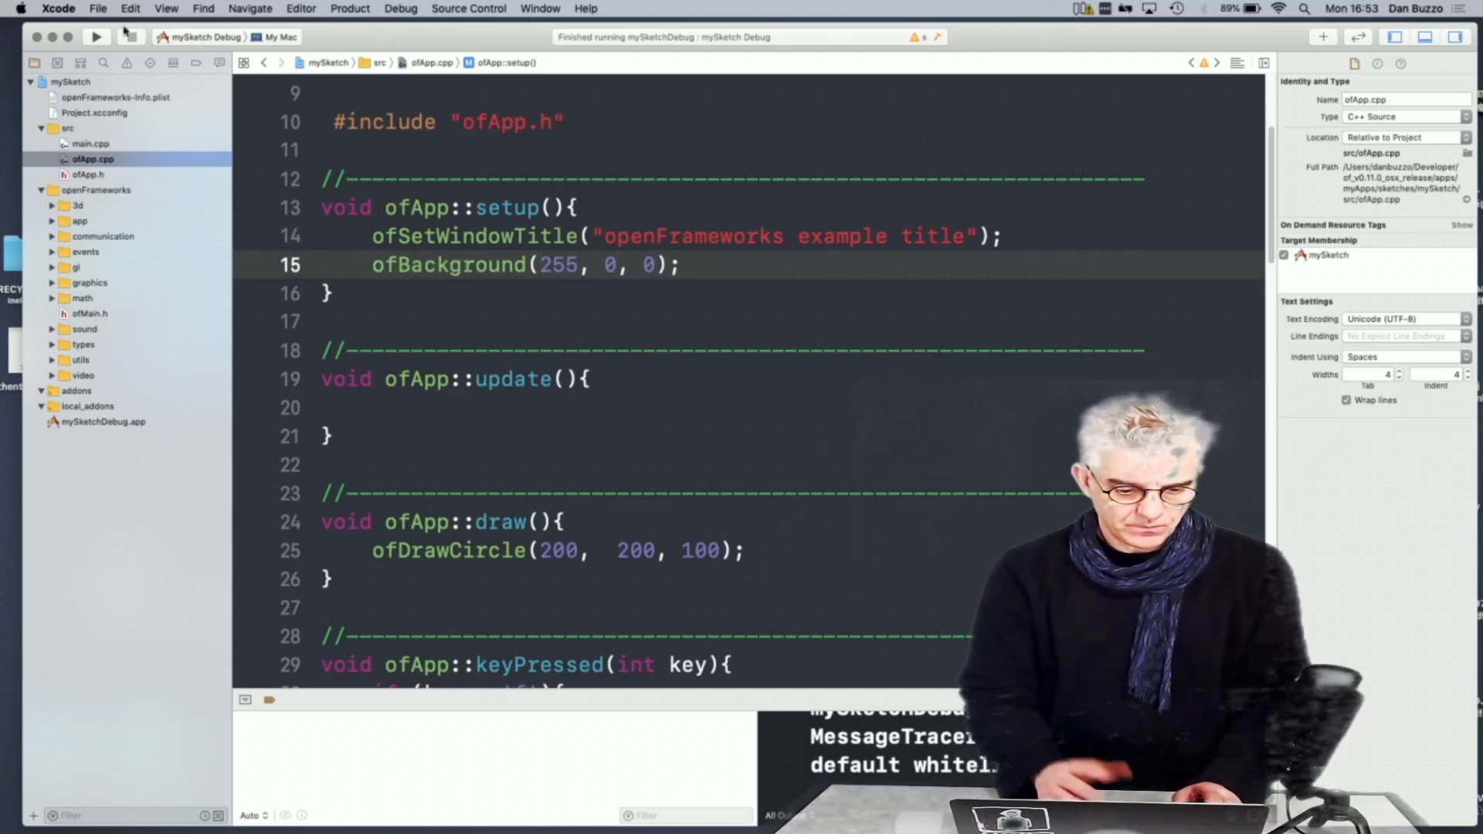
left_click(96, 37)
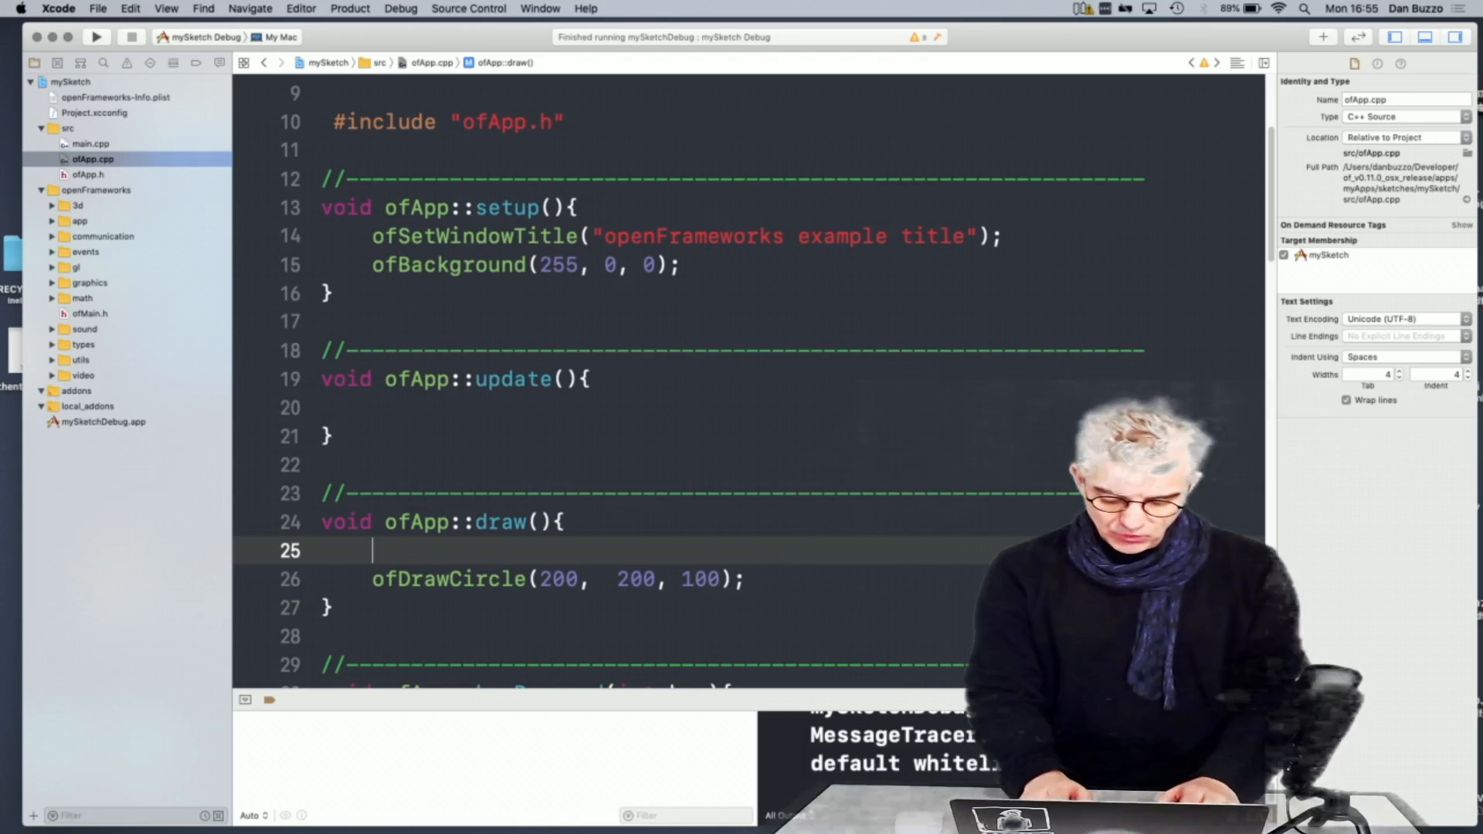
Declare ofColor myDrawCol; at the top of draw()
type("ofco")
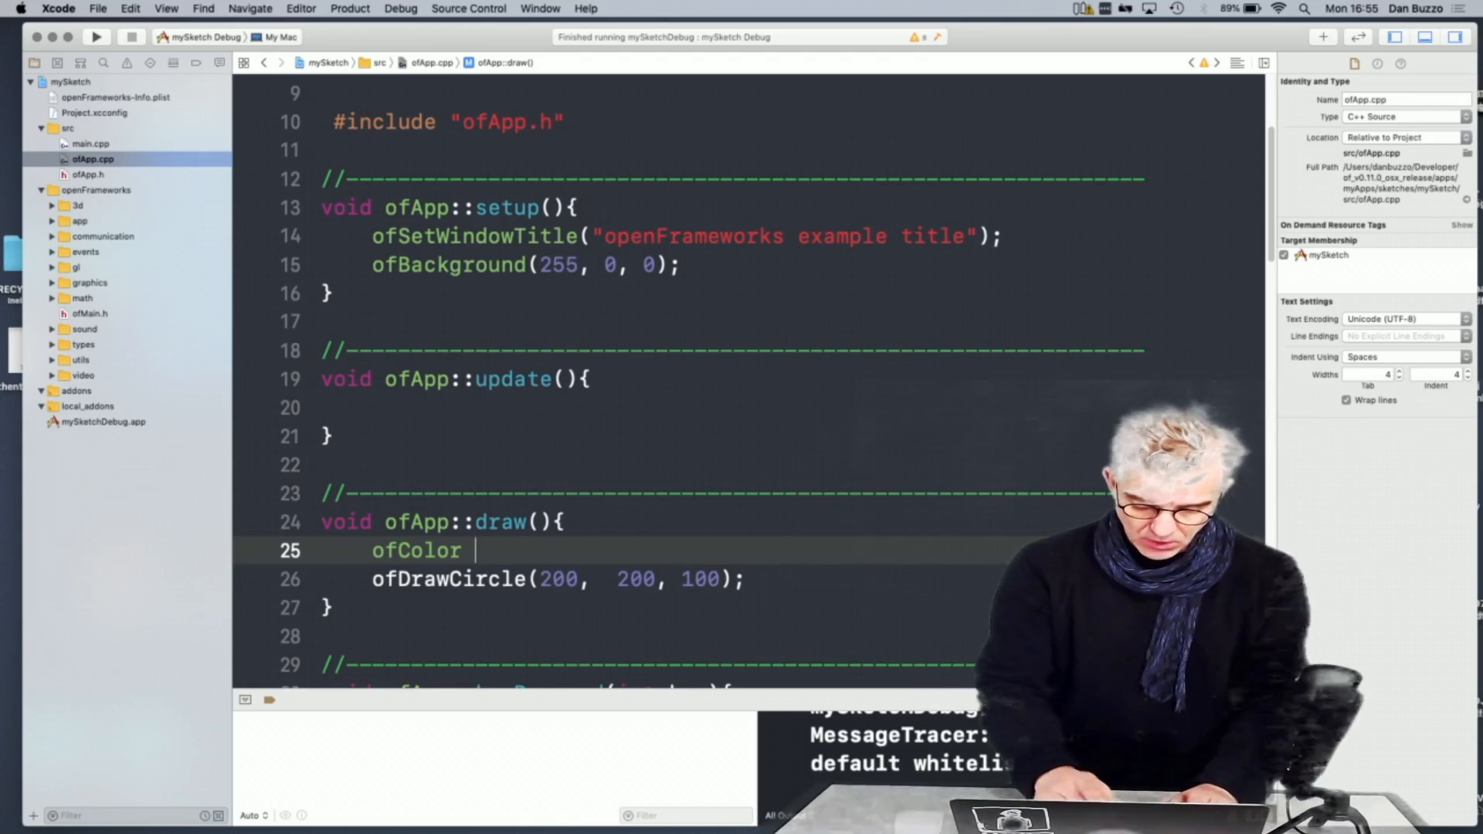
type("myDraw")
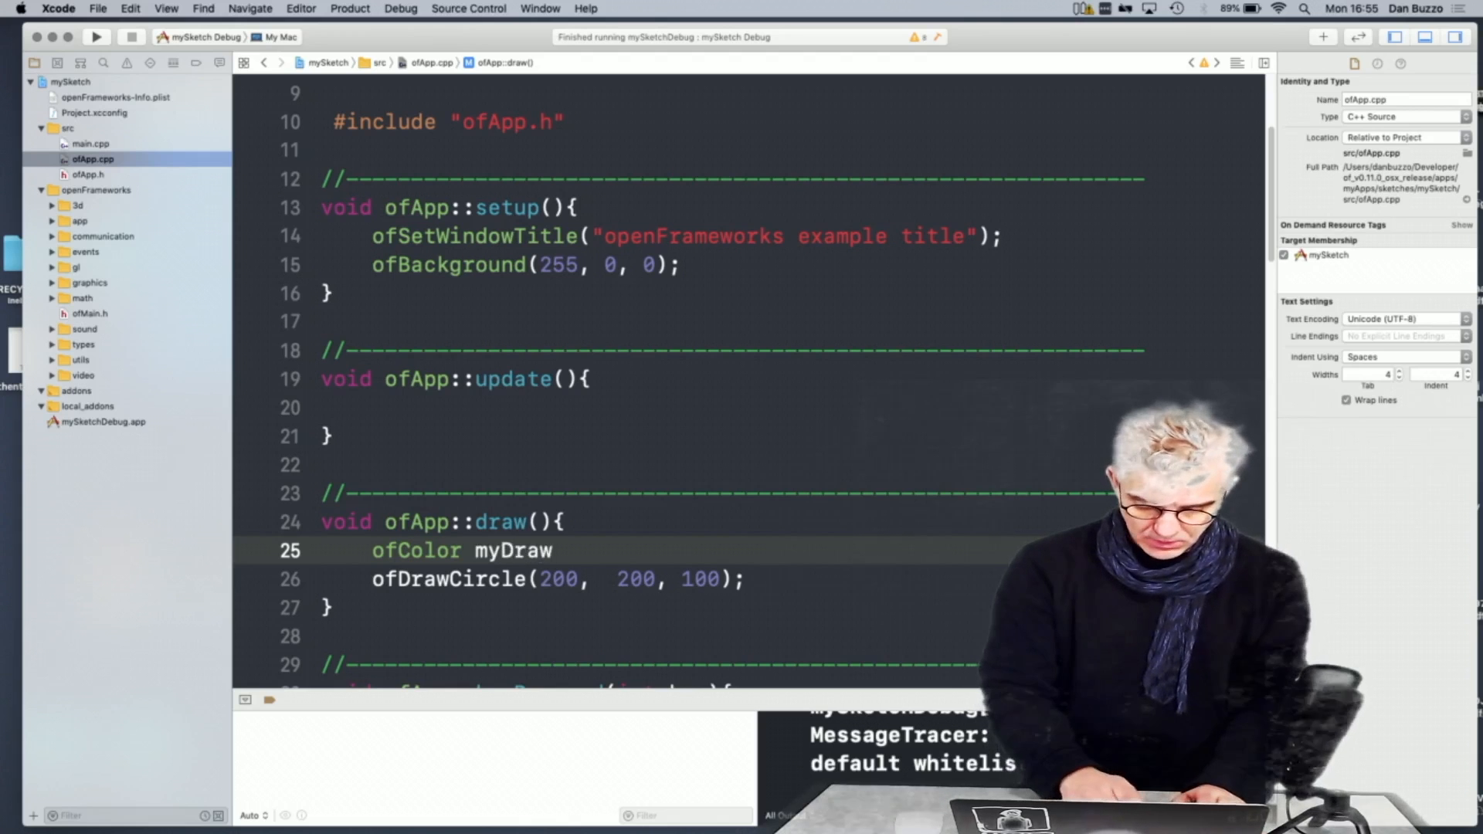
type("Col;")
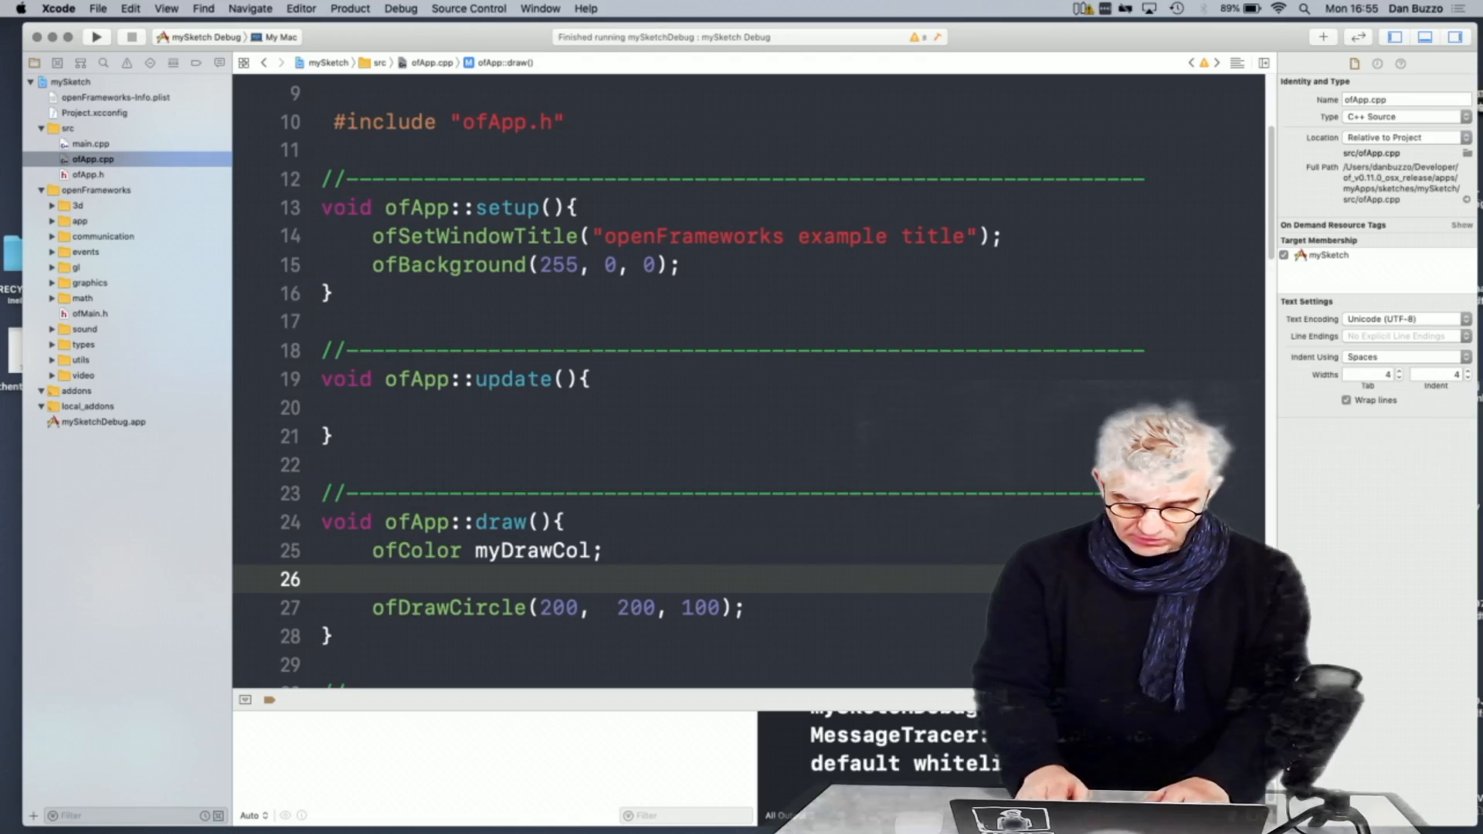
Set the colour with myDrawCol.set(200, 200, 200); on the next line
type("myDrawCol")
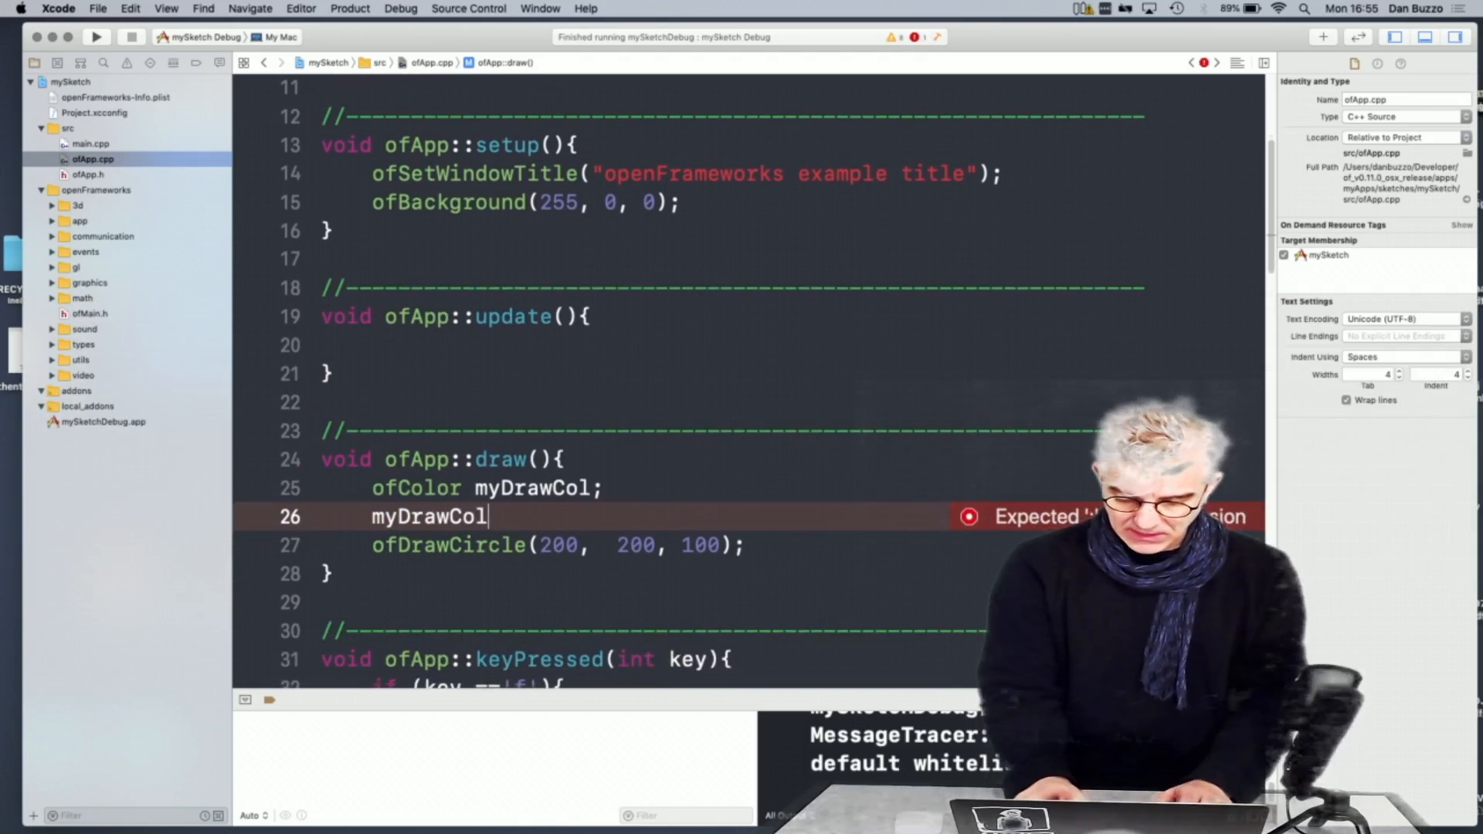
type(".set(float red, float green, float blue")
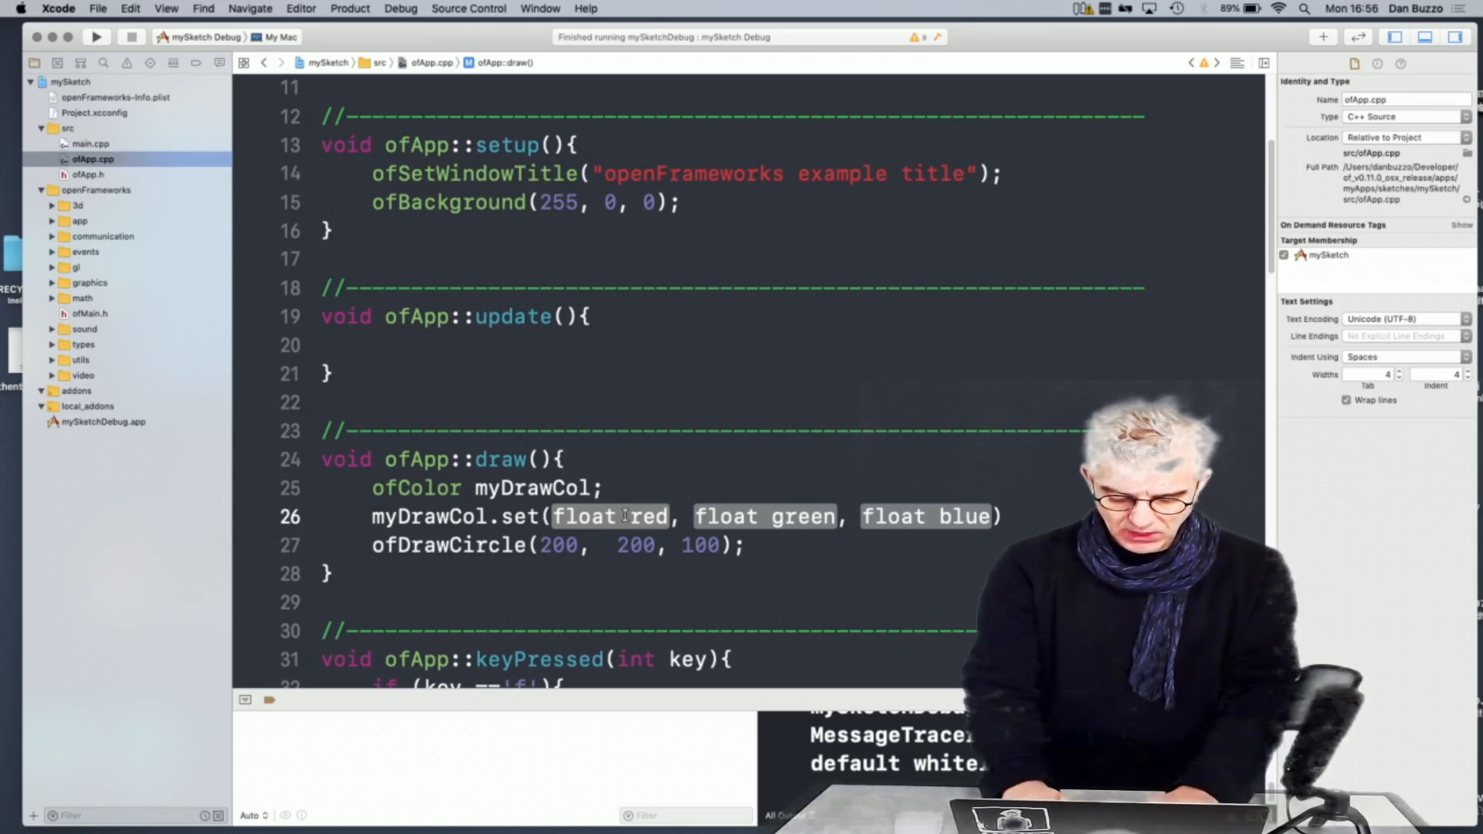
type("20")
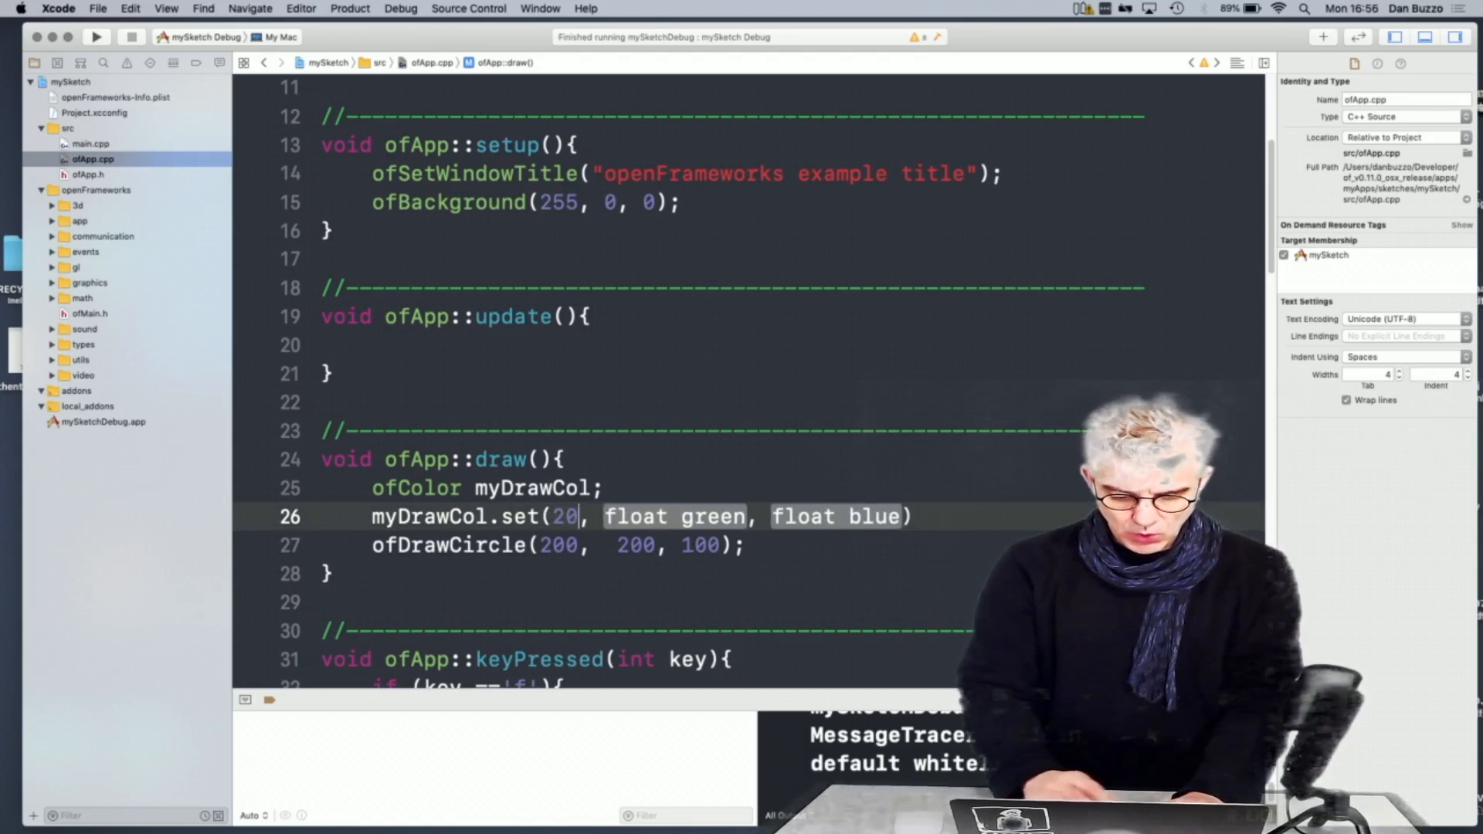
type("0")
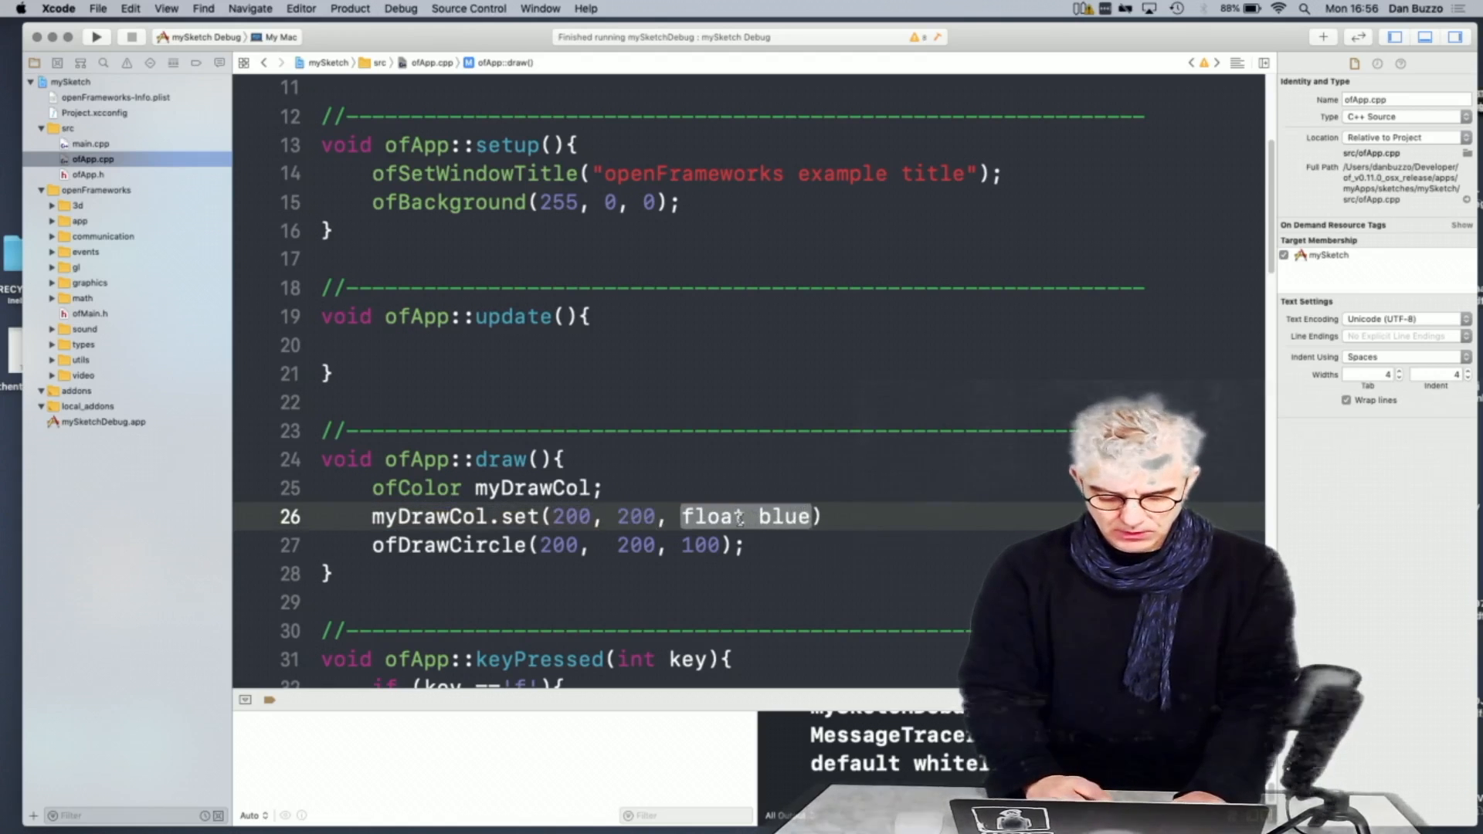
type("200")
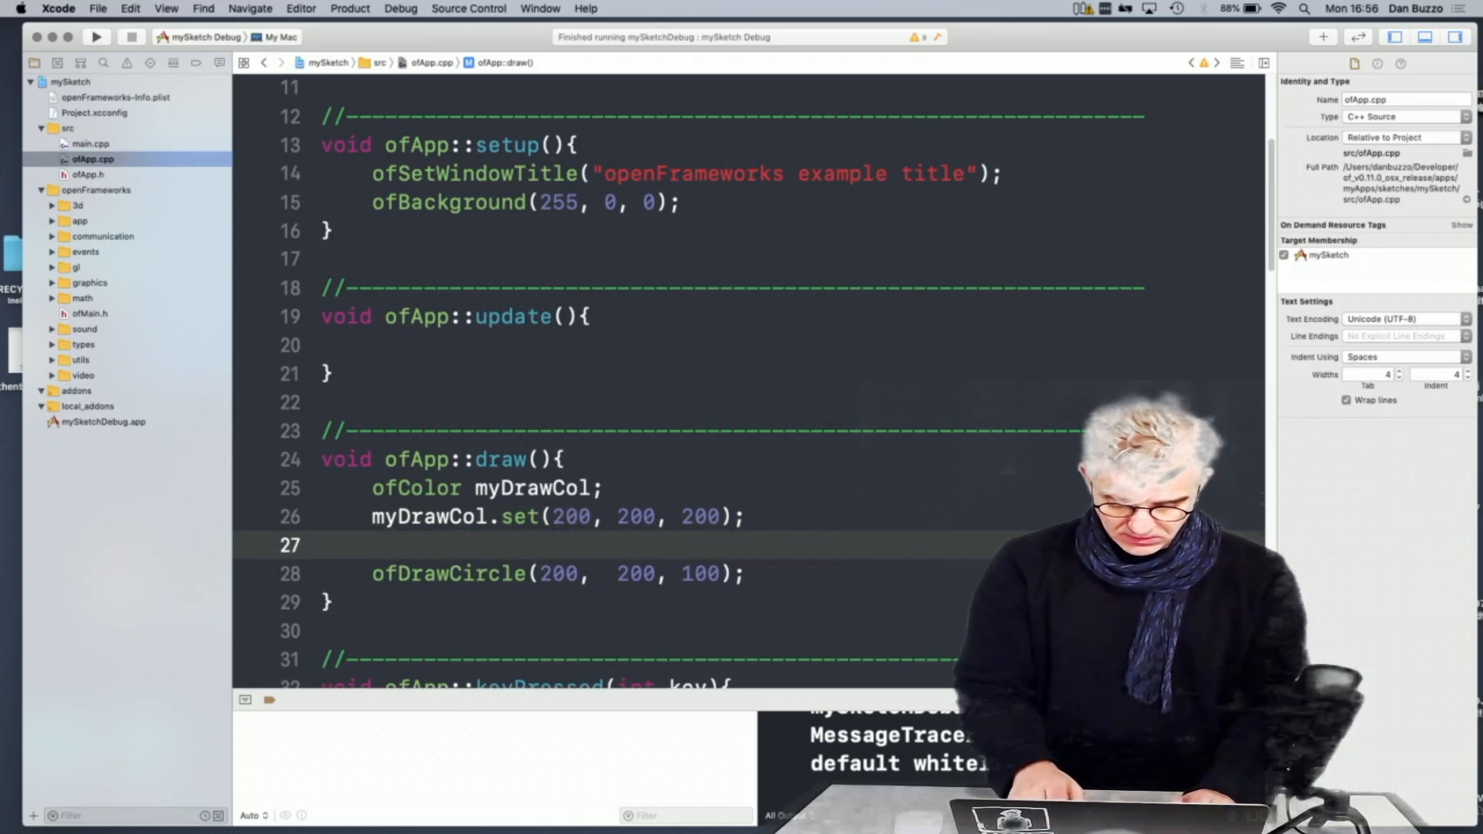
Apply the colour with ofSetColor(myDrawCol); just before the circle is drawn
type("ofSetColor(int r, int g, int b")
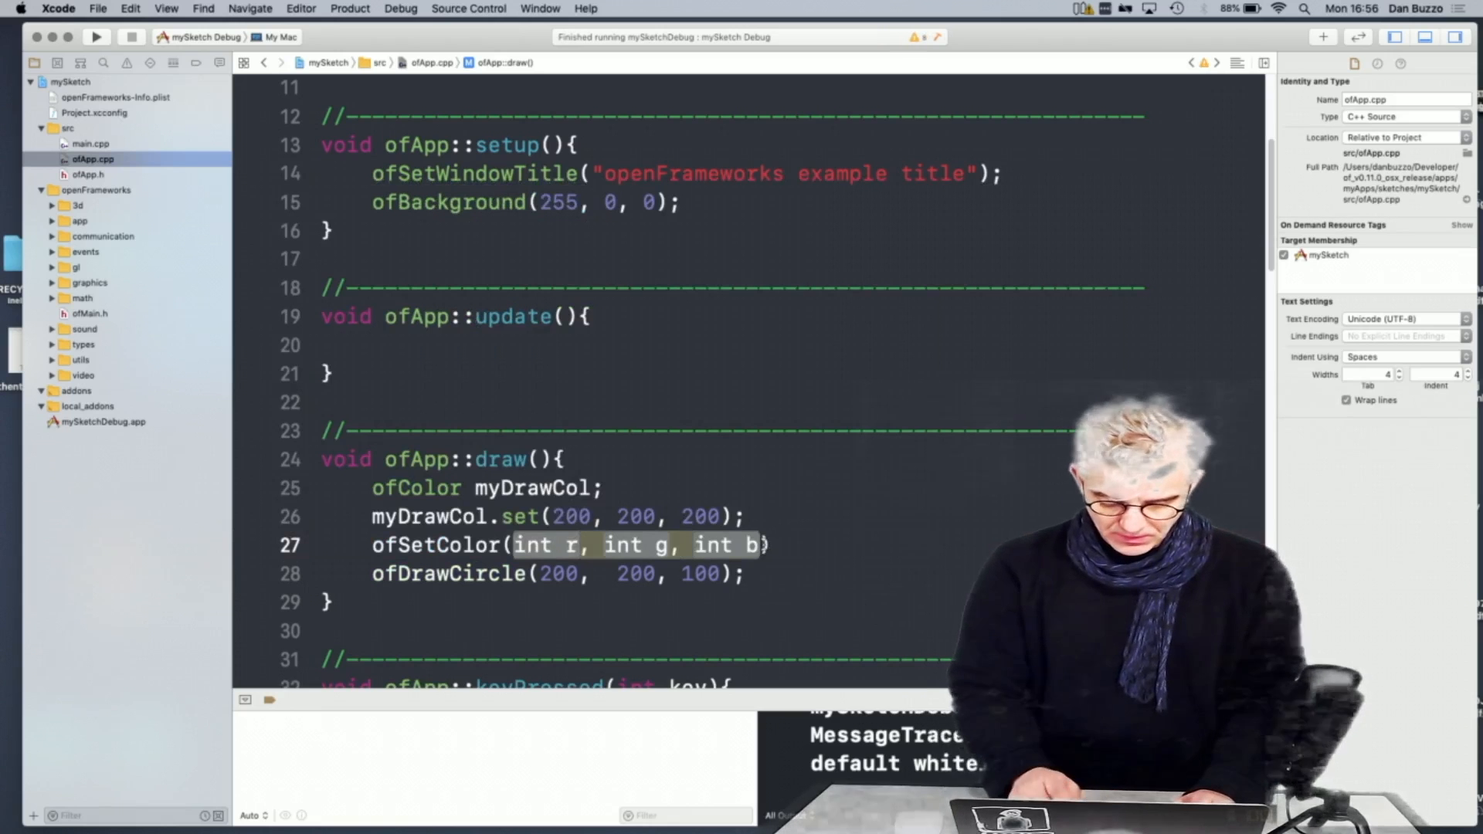
type("myDrawCol)")
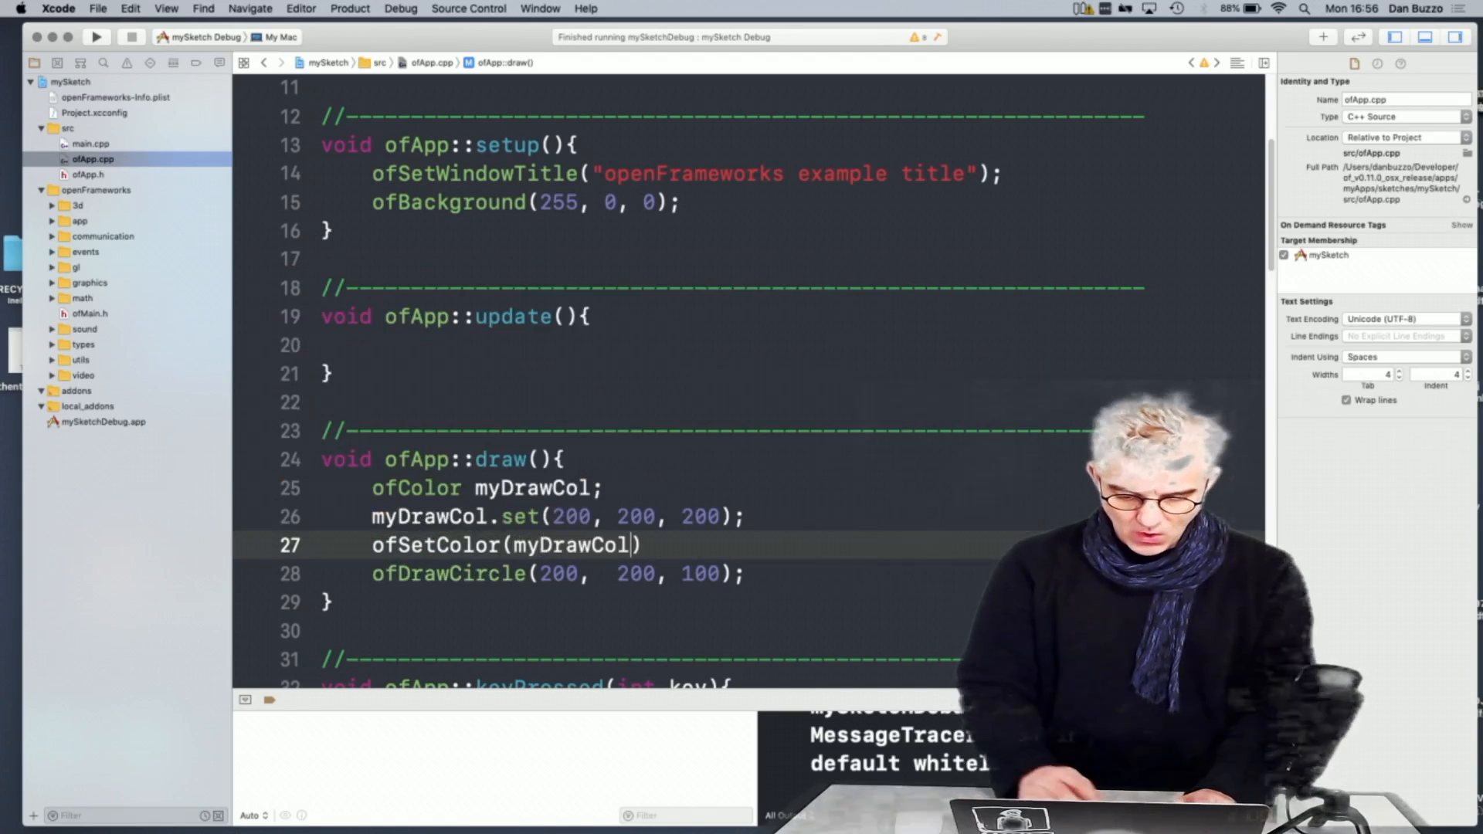
type(";")
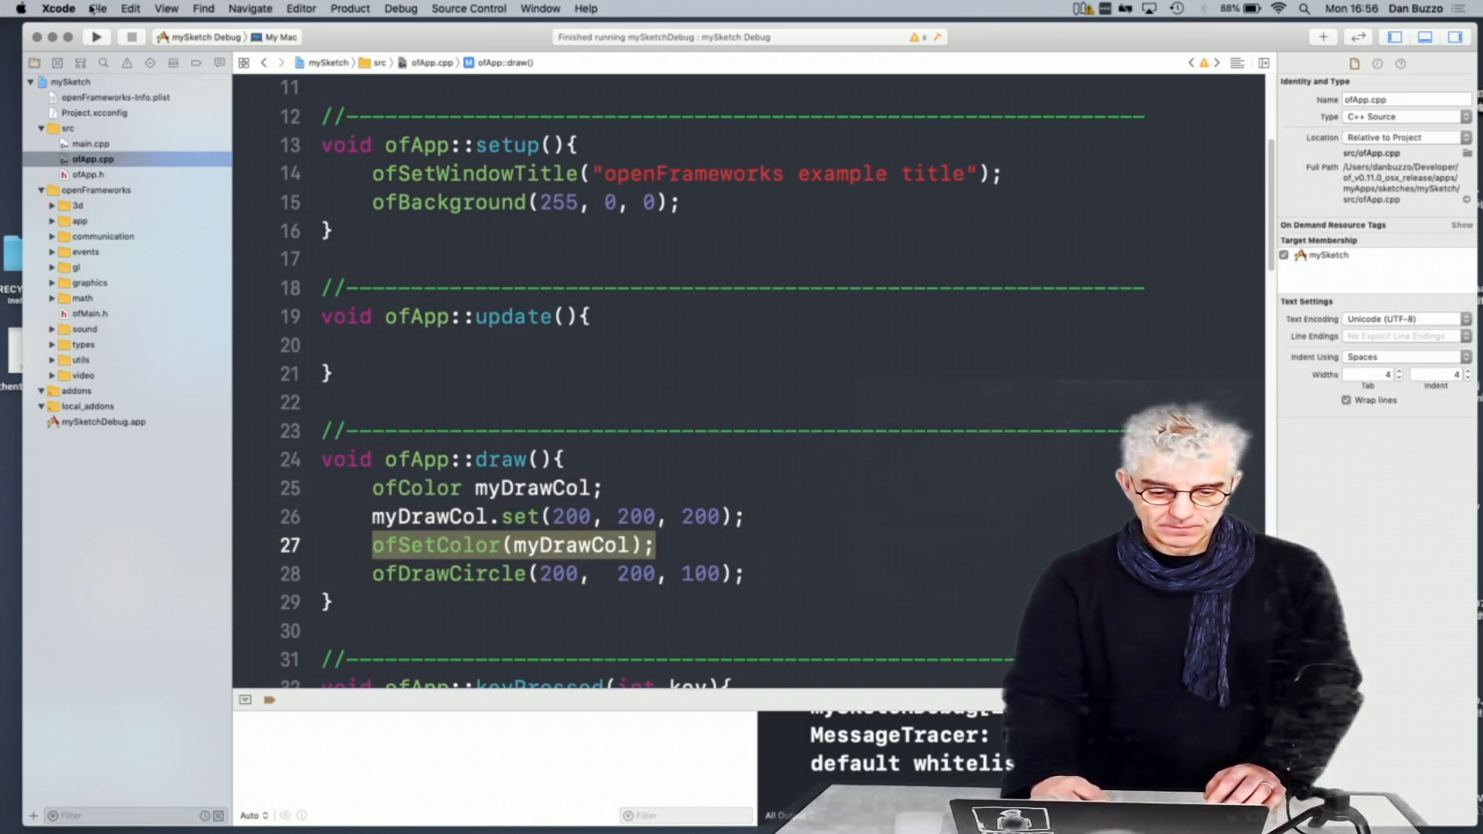
left_click(95, 37)
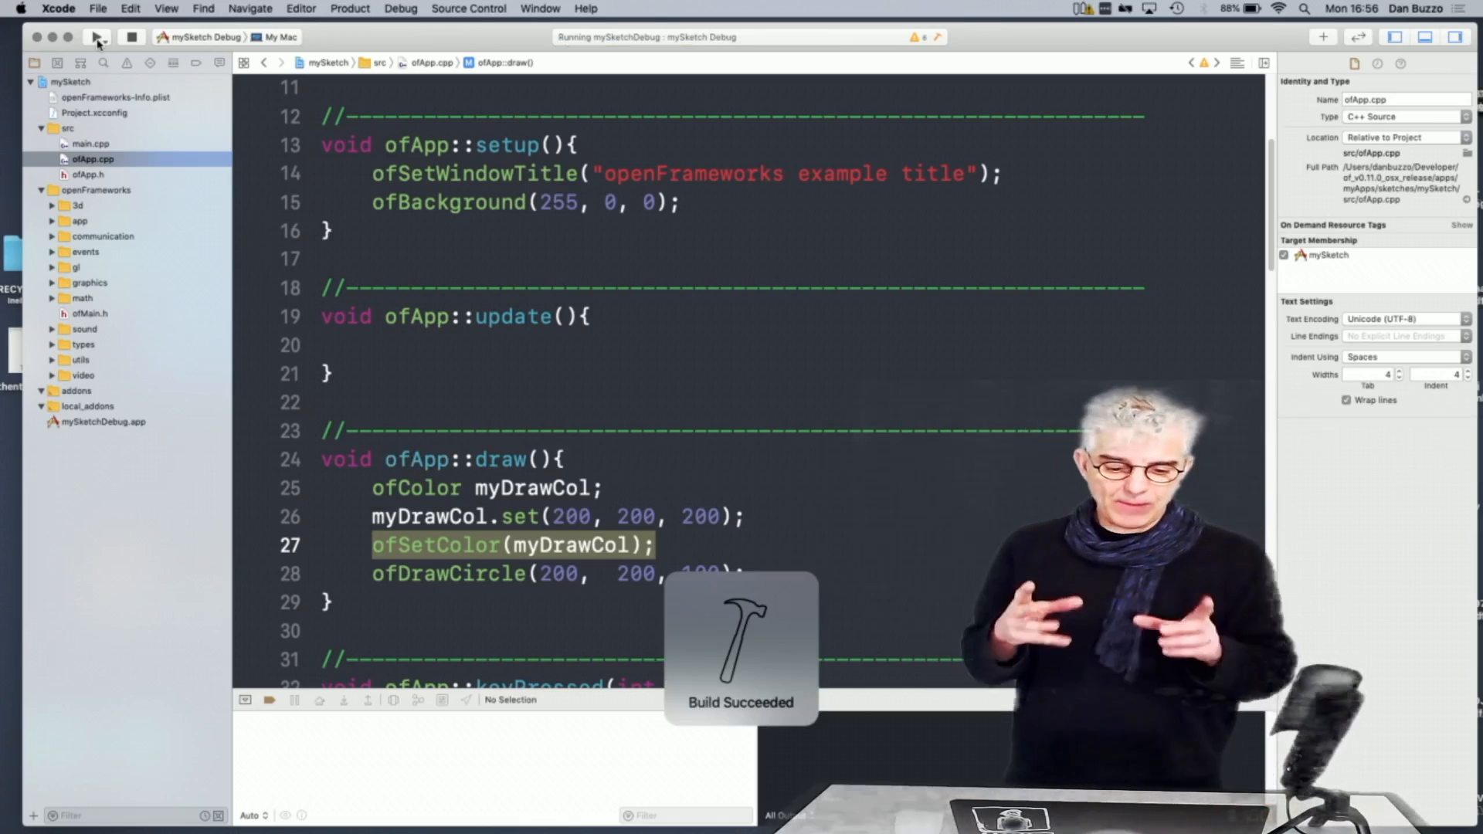
left_click(96, 37)
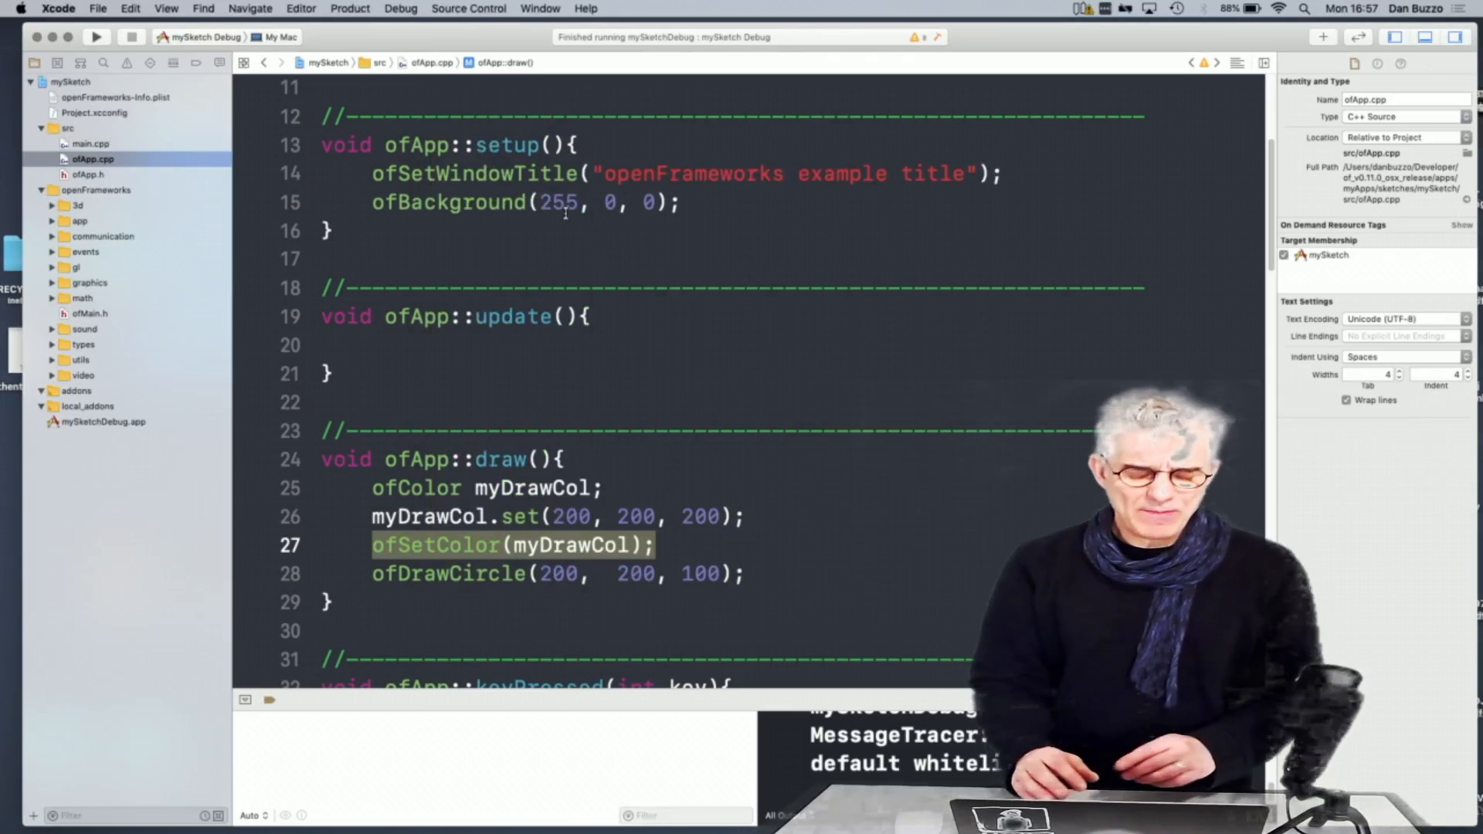
Change ofBackground to (255, 255, 255) so the background is white
double_click(560, 203)
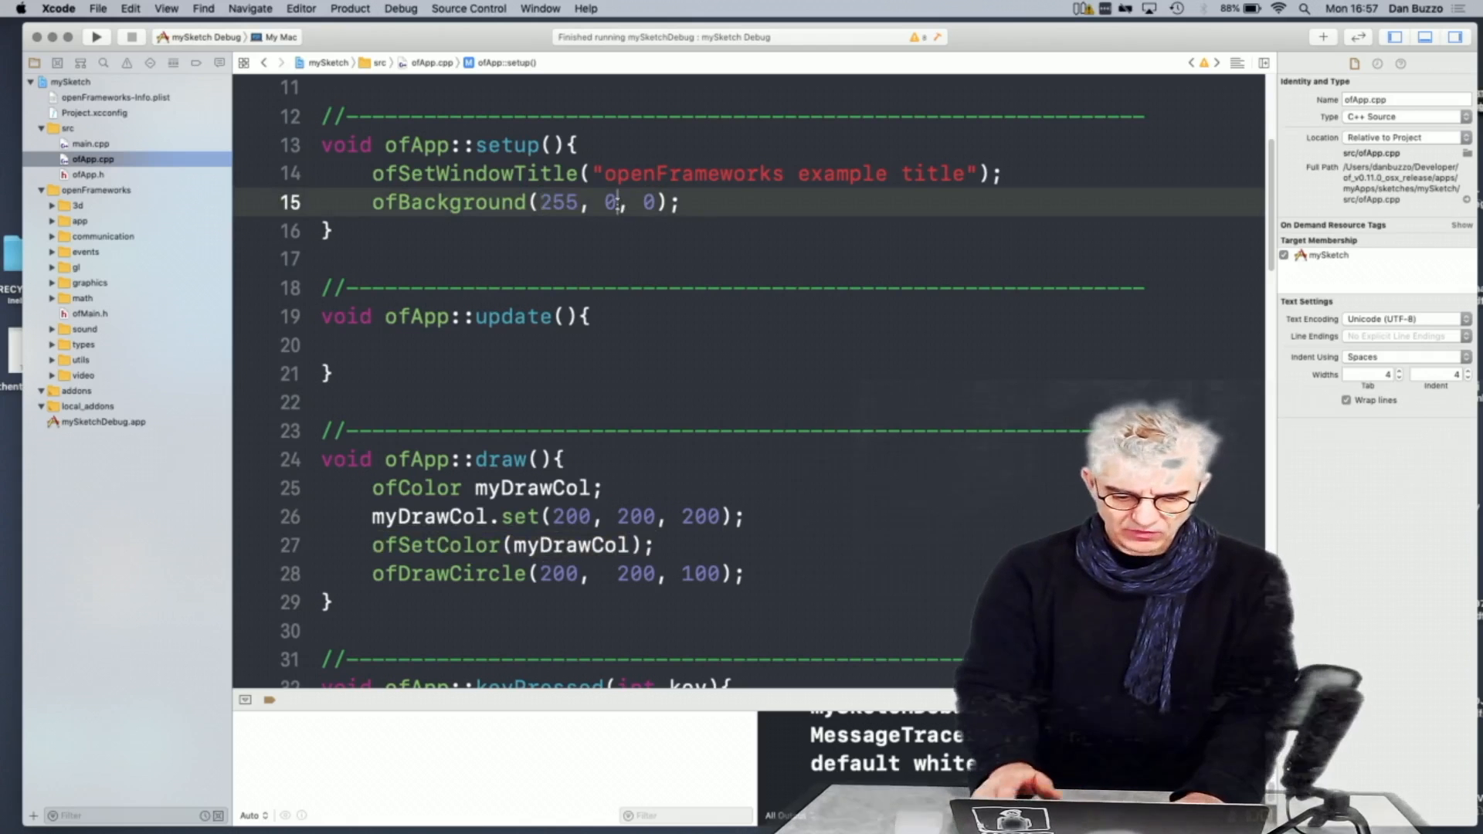
type("255")
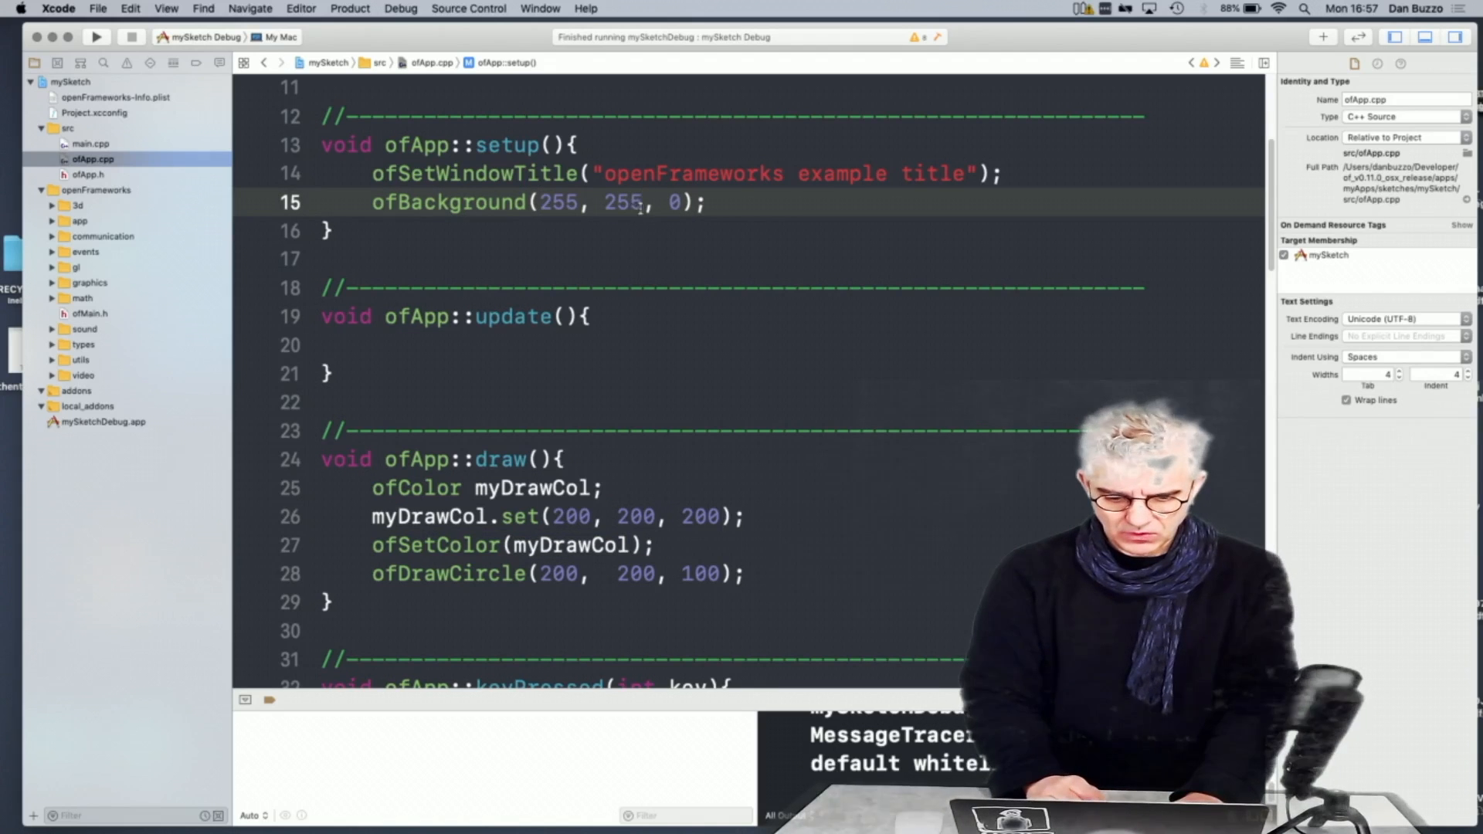
type("255")
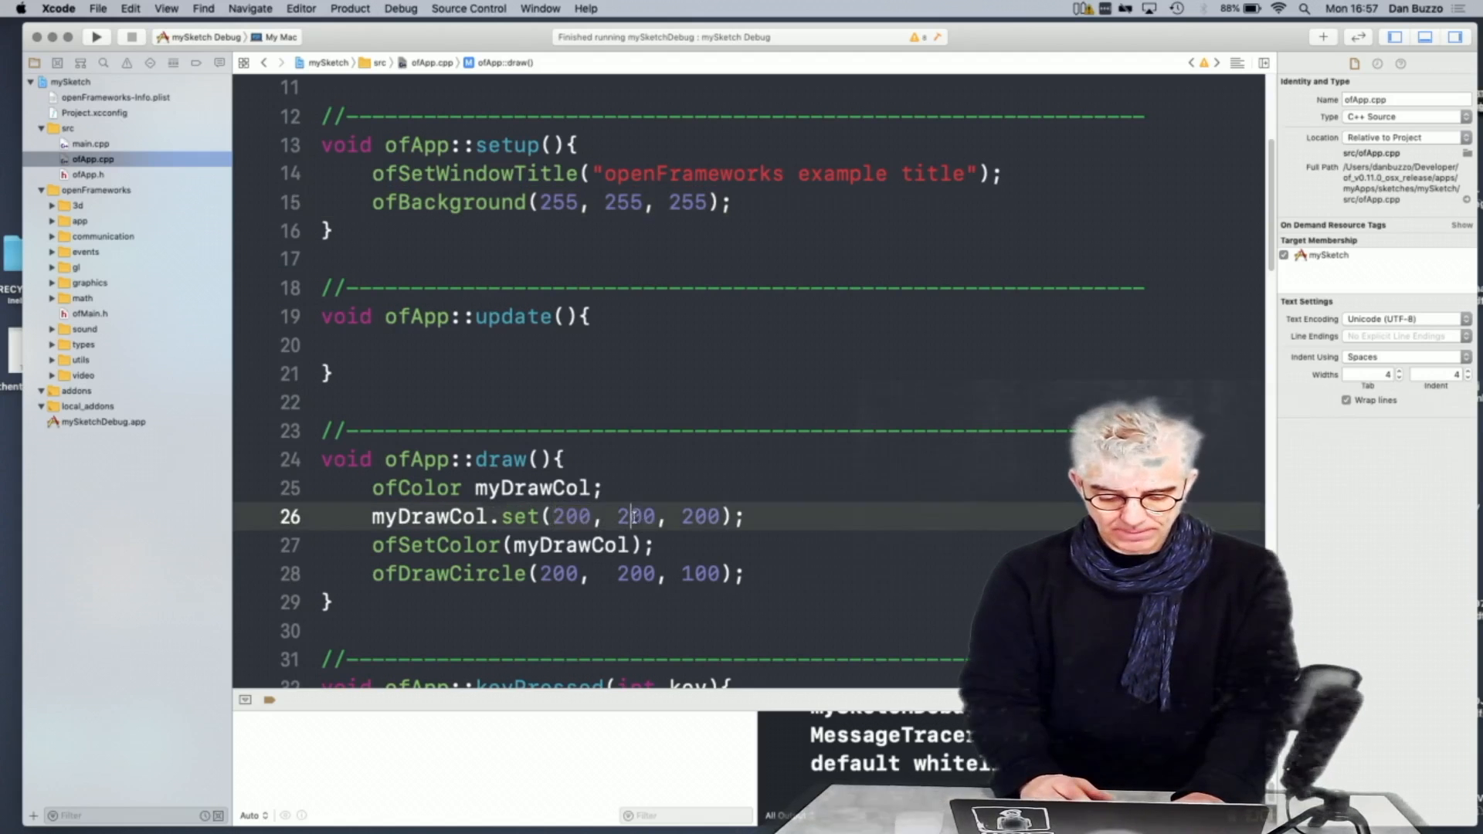
Change myDrawCol.set's green value to 255 and rerun the sketch
double_click(634, 516)
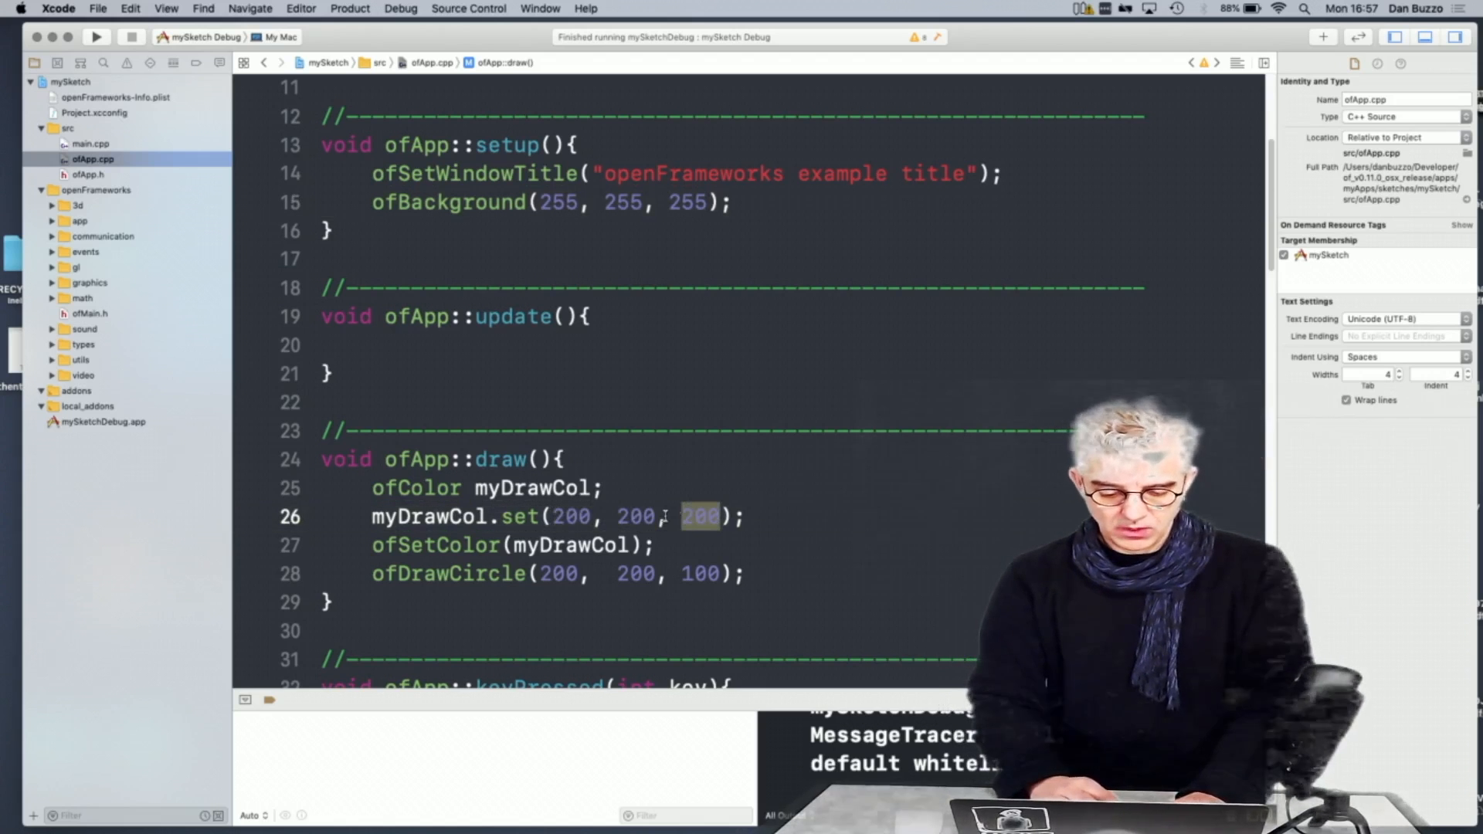
type("255")
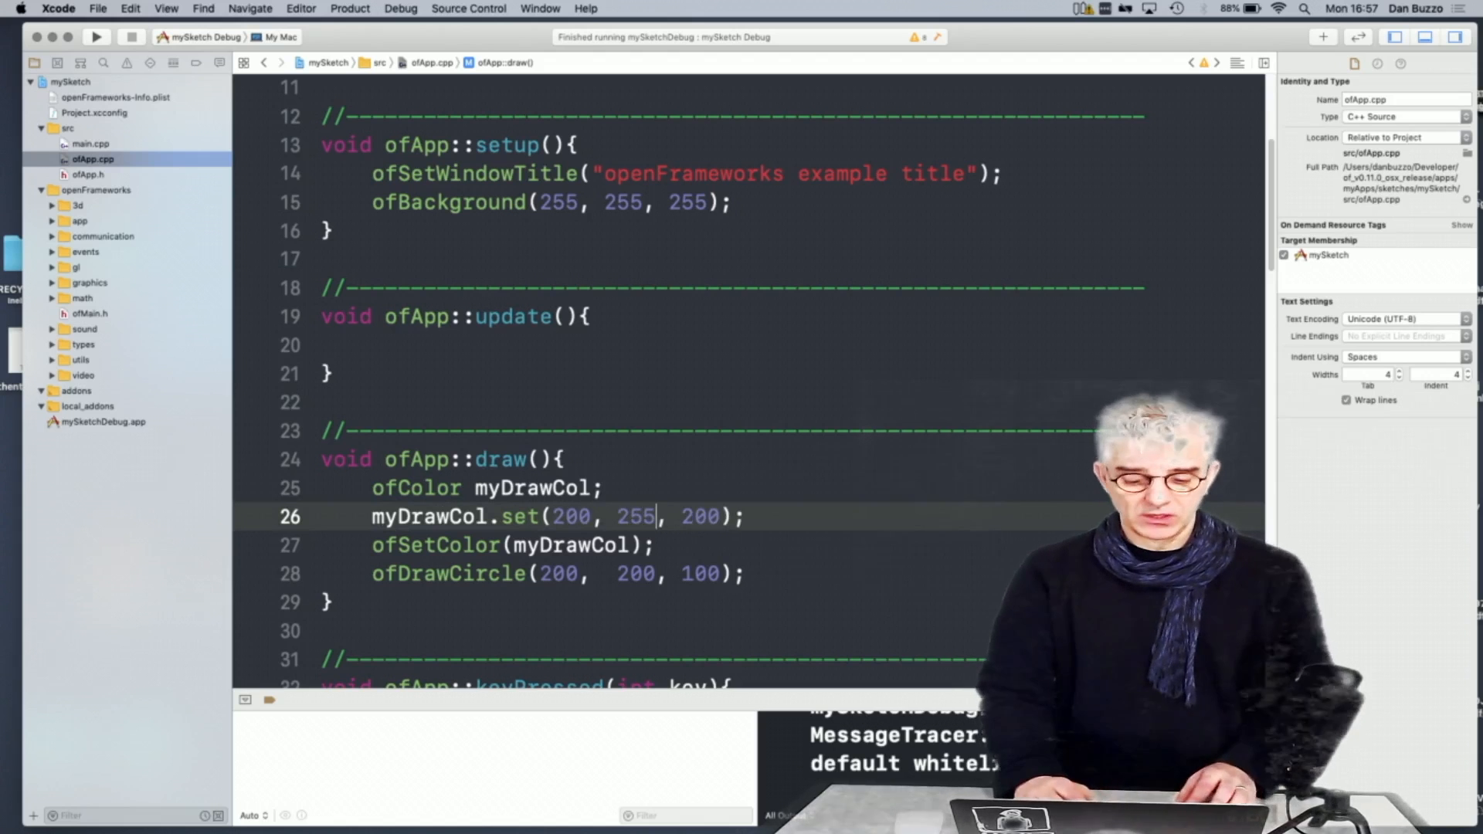
double_click(570, 515)
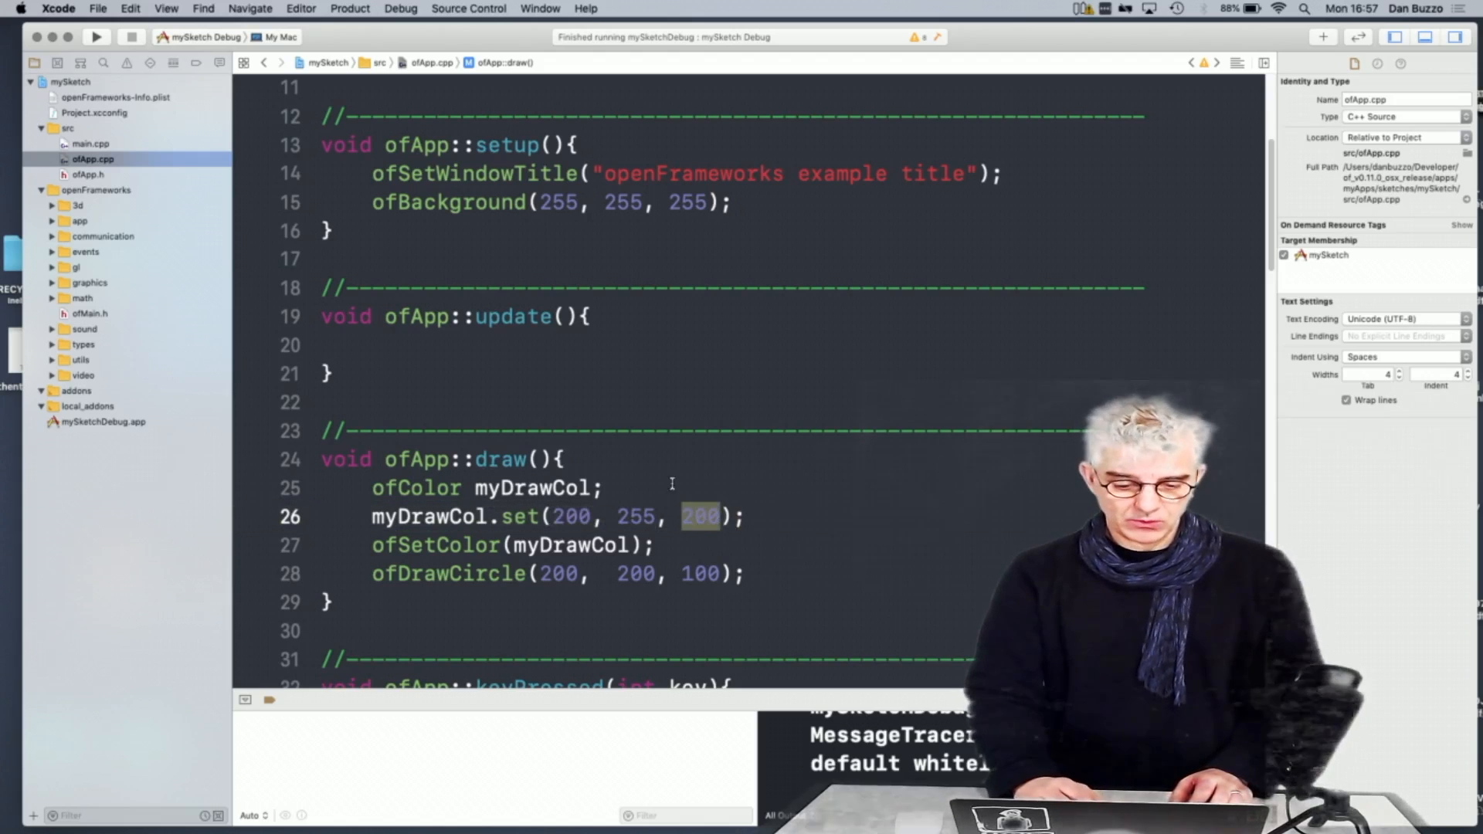
left_click(96, 37)
type("// ")
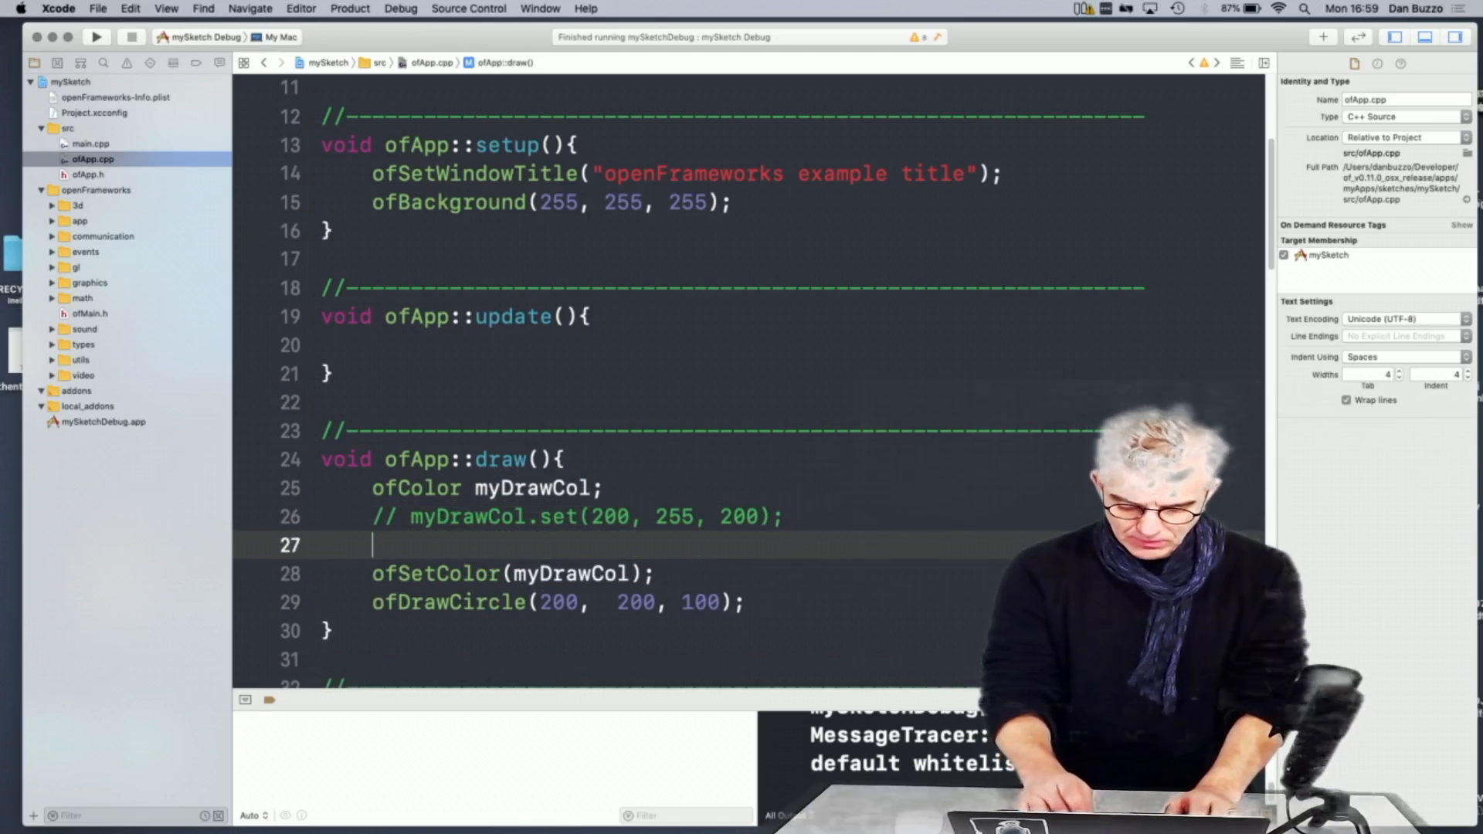
Add myDrawCol.setHsb(255, 50, 50); to set the colour by hue, saturation and brightness
type("mydr")
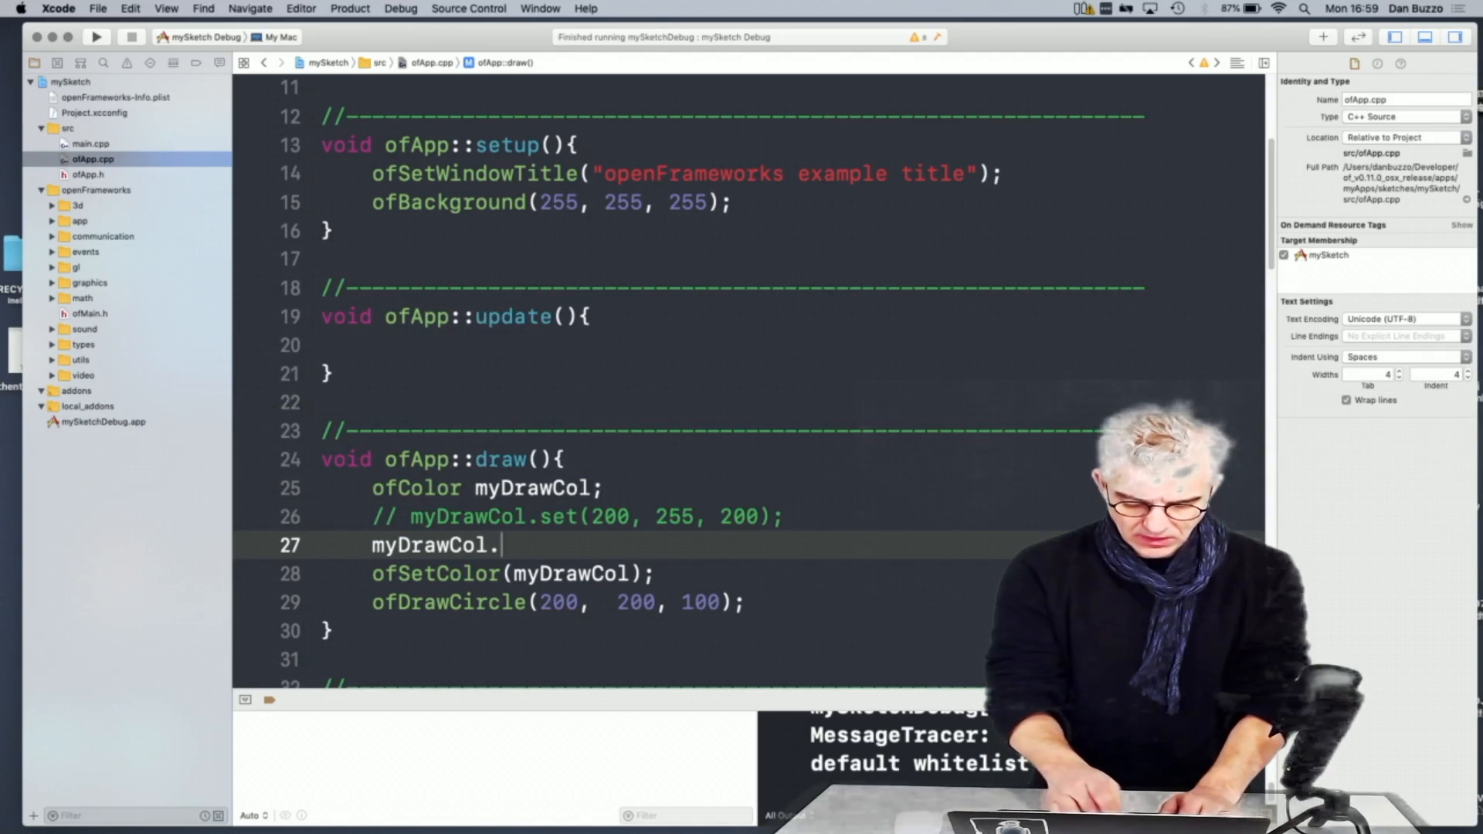
type("setHsb( 255, 50, 50);")
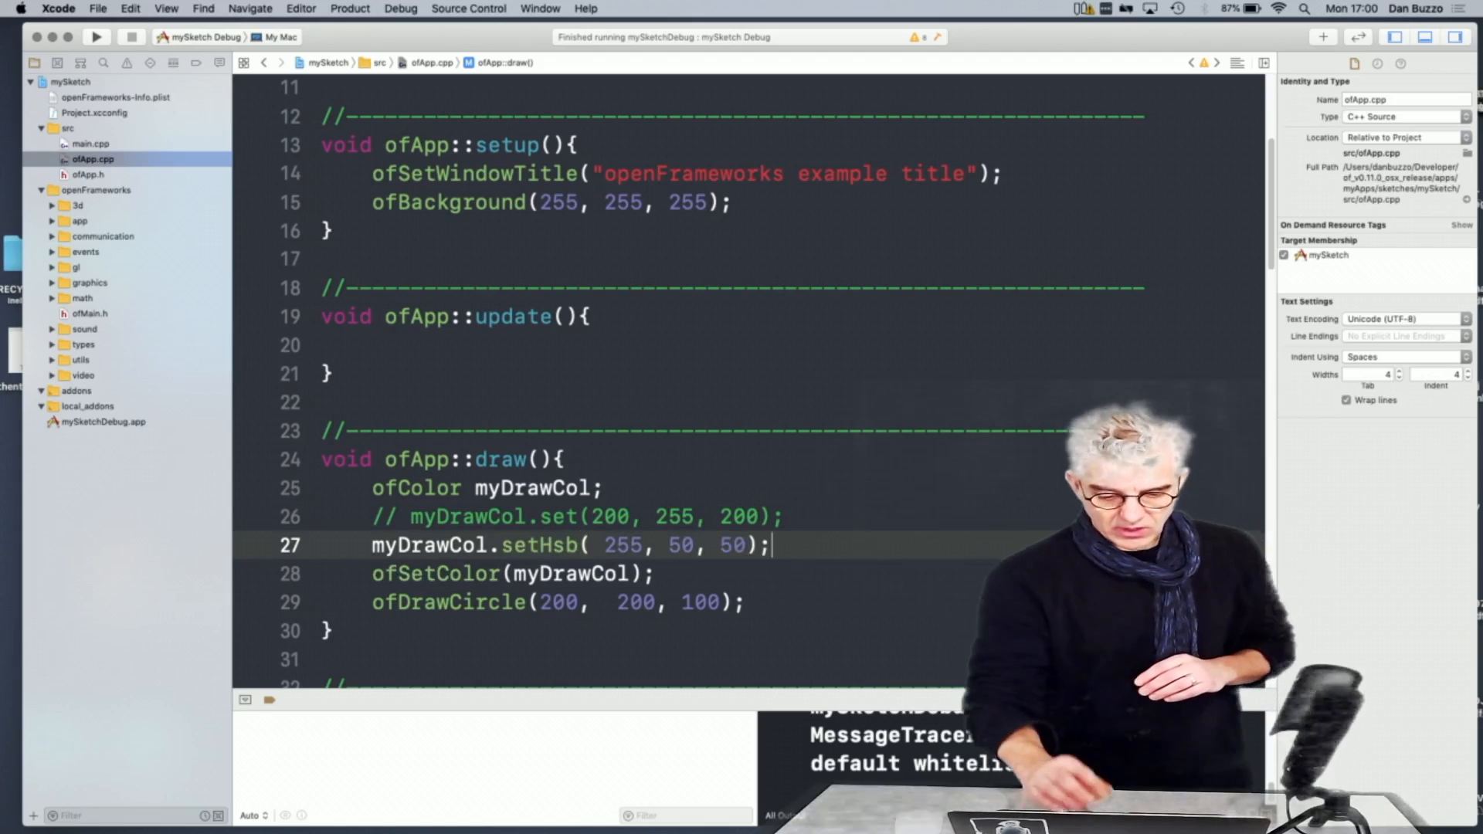
left_click(96, 36)
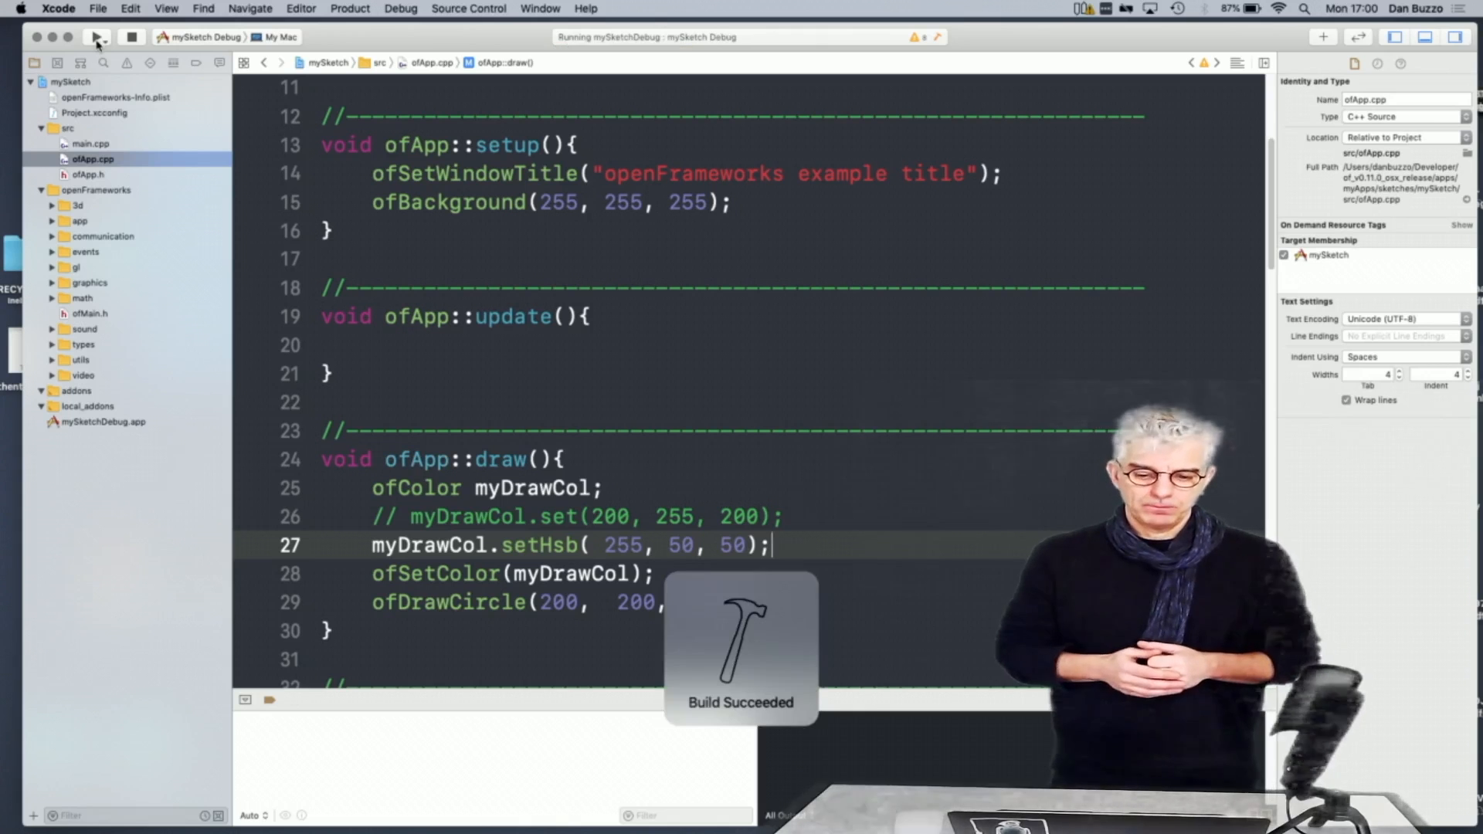
left_click(97, 37)
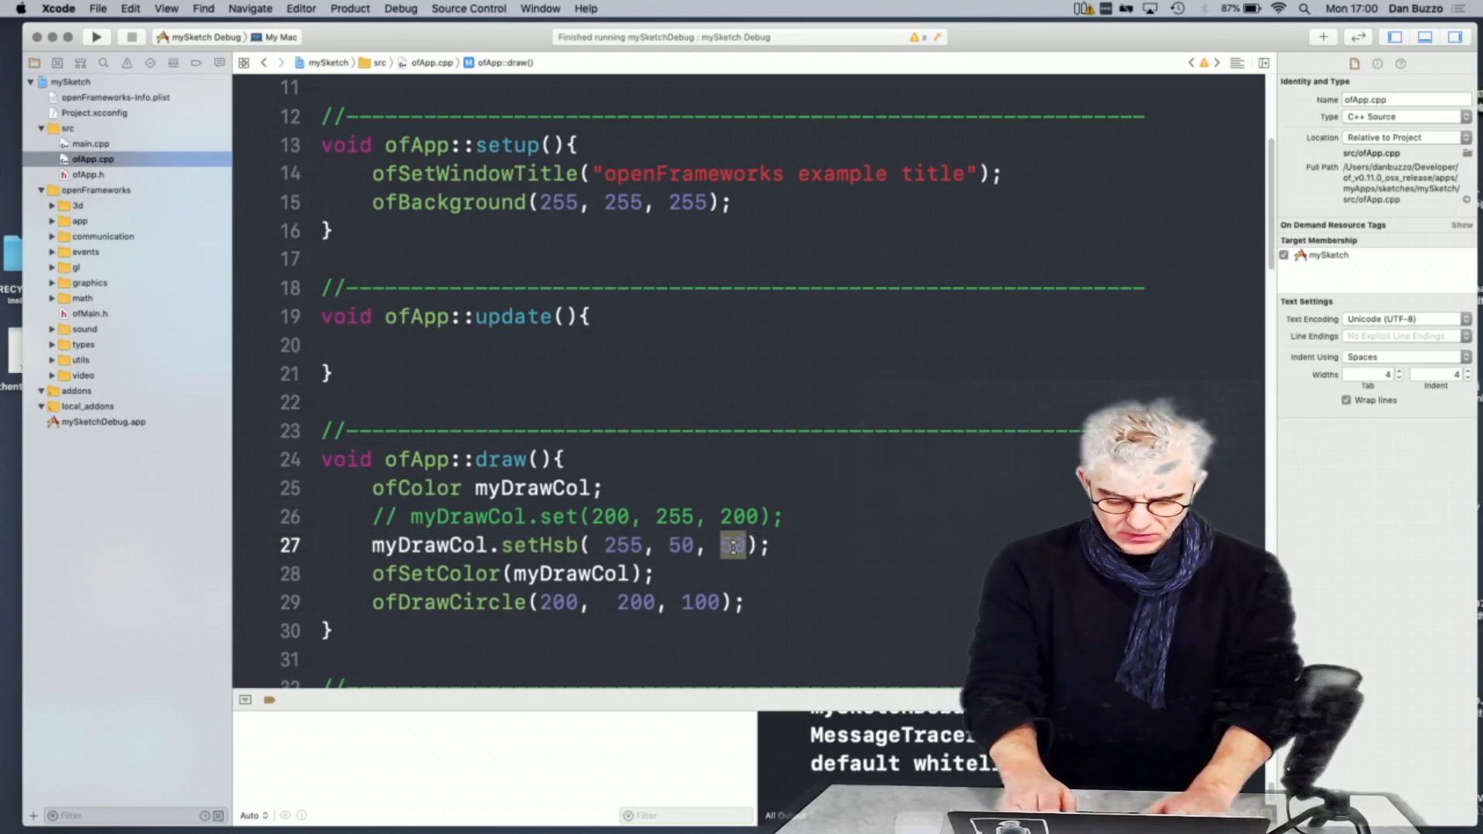
Raise setHsb brightness to 255 and rerun the sketch with the brighter circle
type("255")
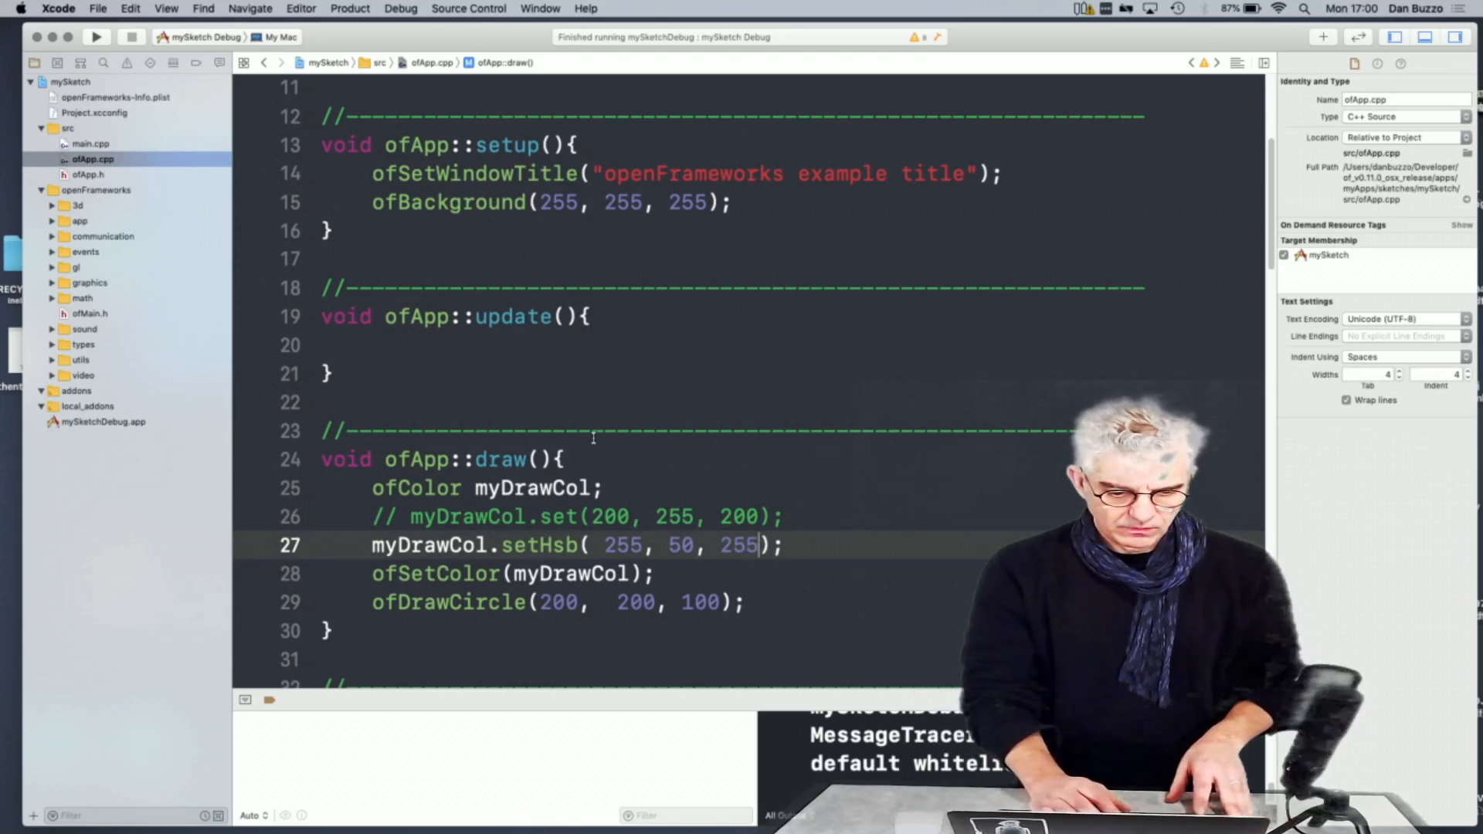
left_click(96, 37)
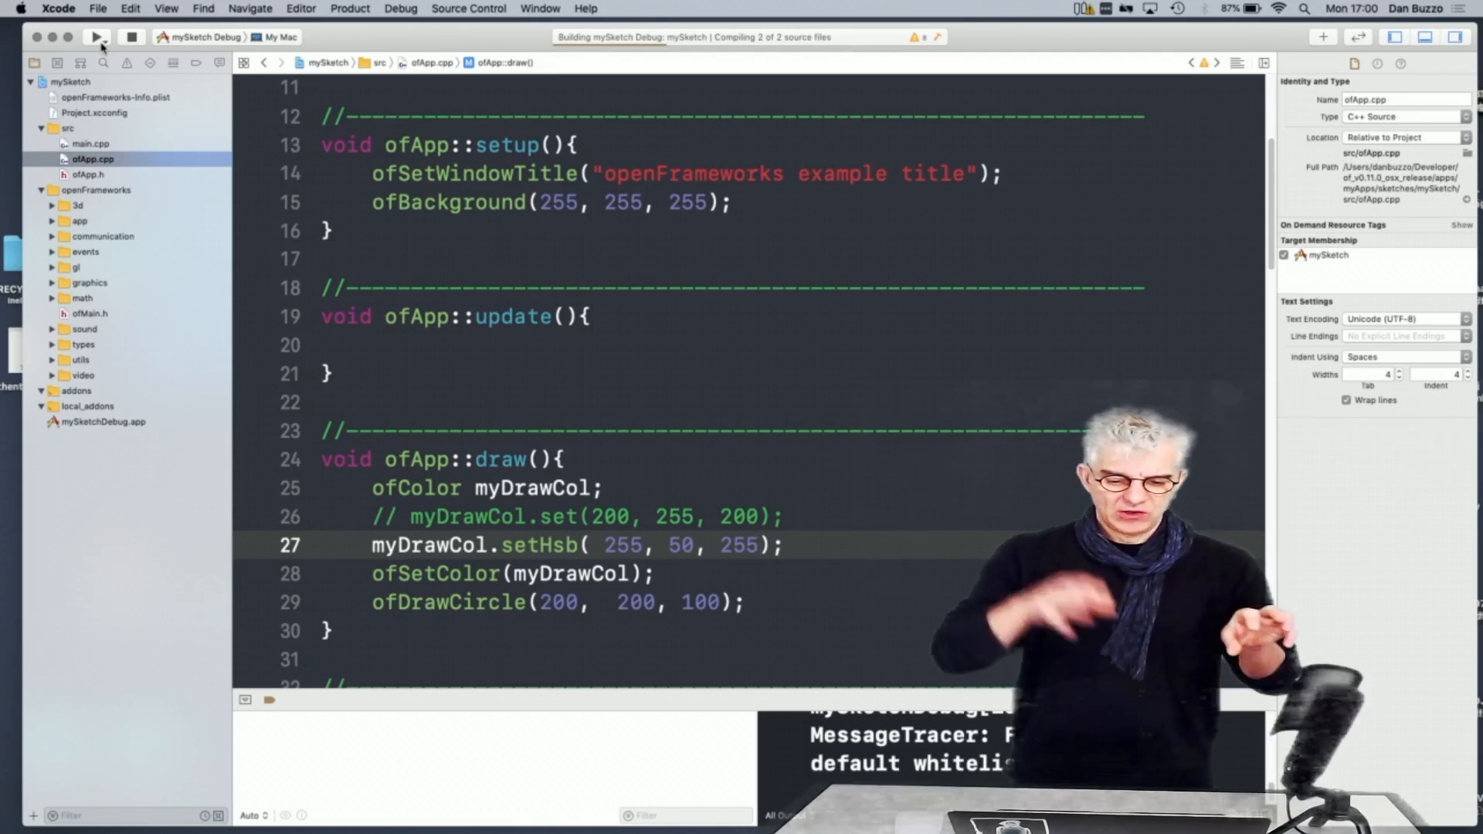
left_click(96, 37)
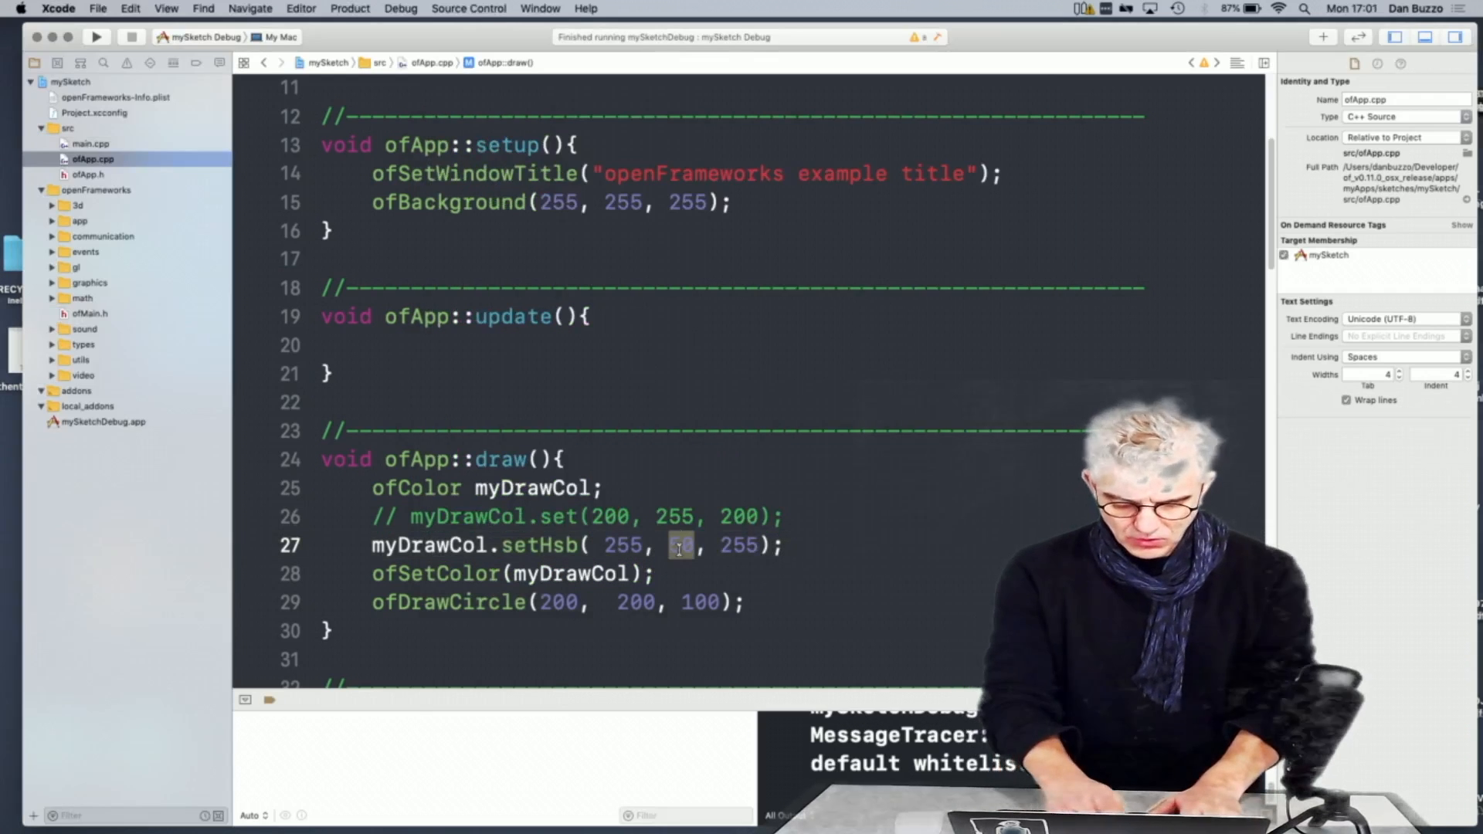
Set setHsb saturation to 200 and rerun, showing a red circle on white
type("20")
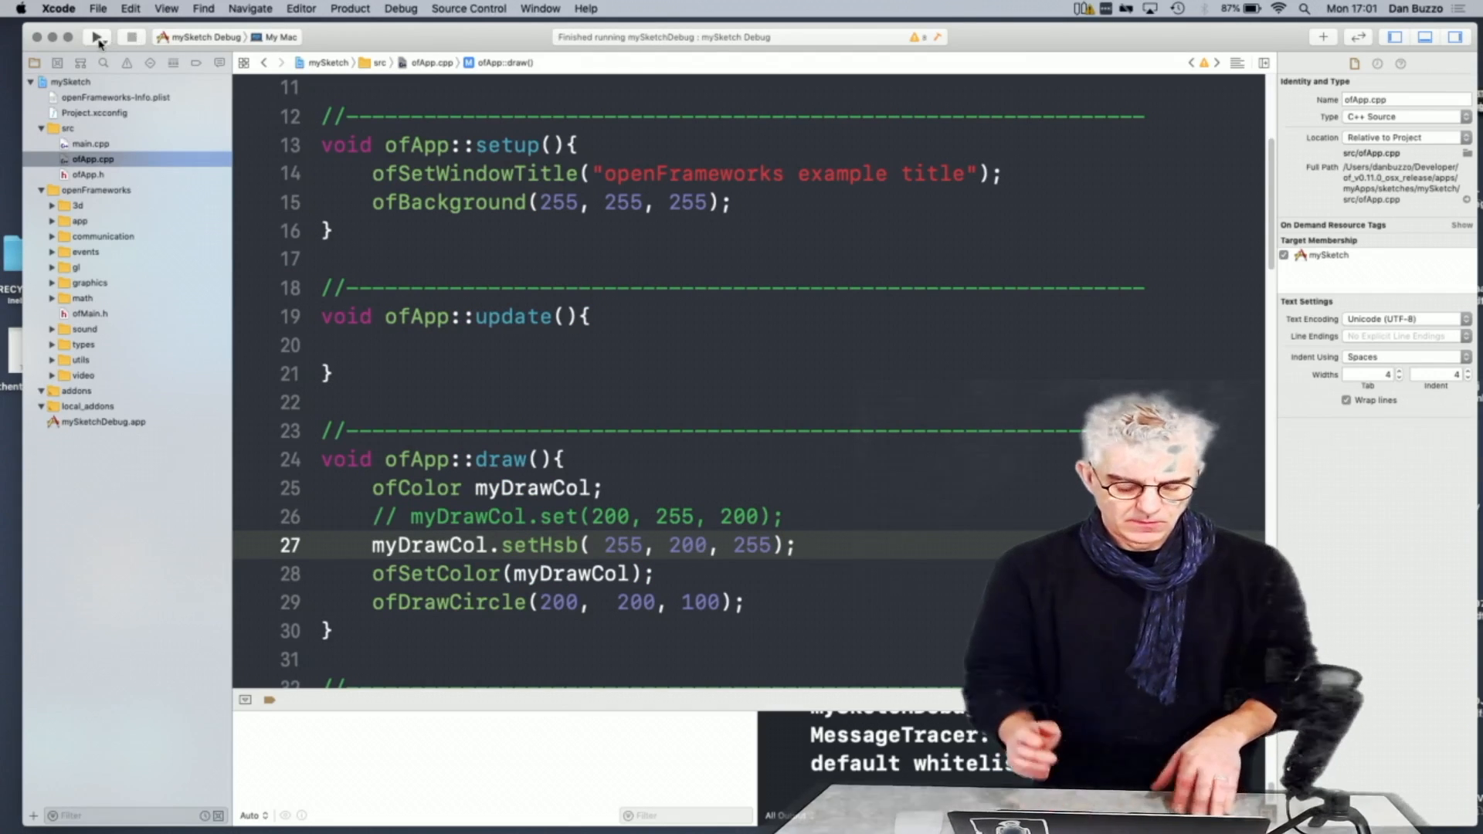
left_click(99, 37)
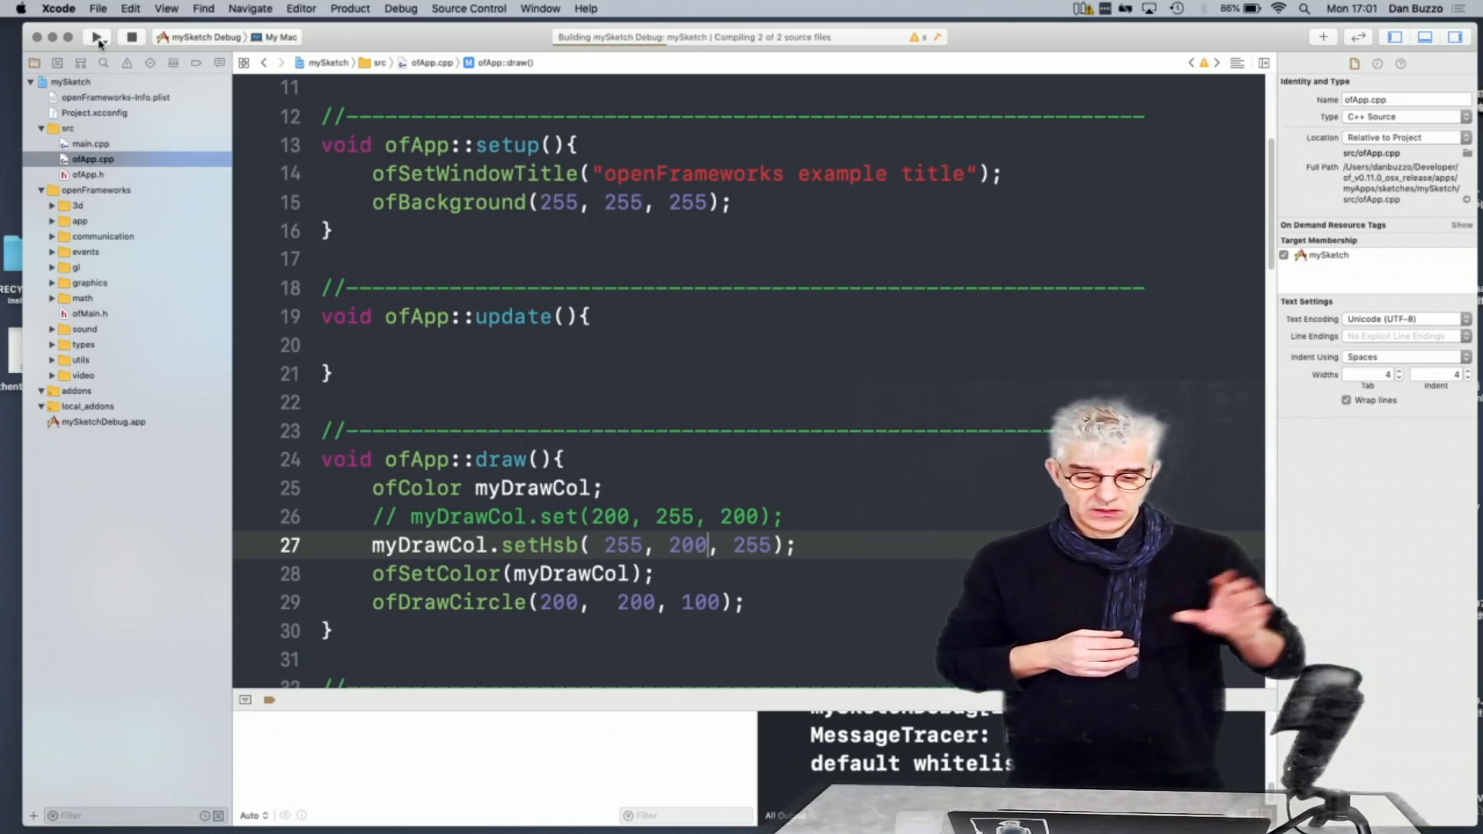
left_click(99, 37)
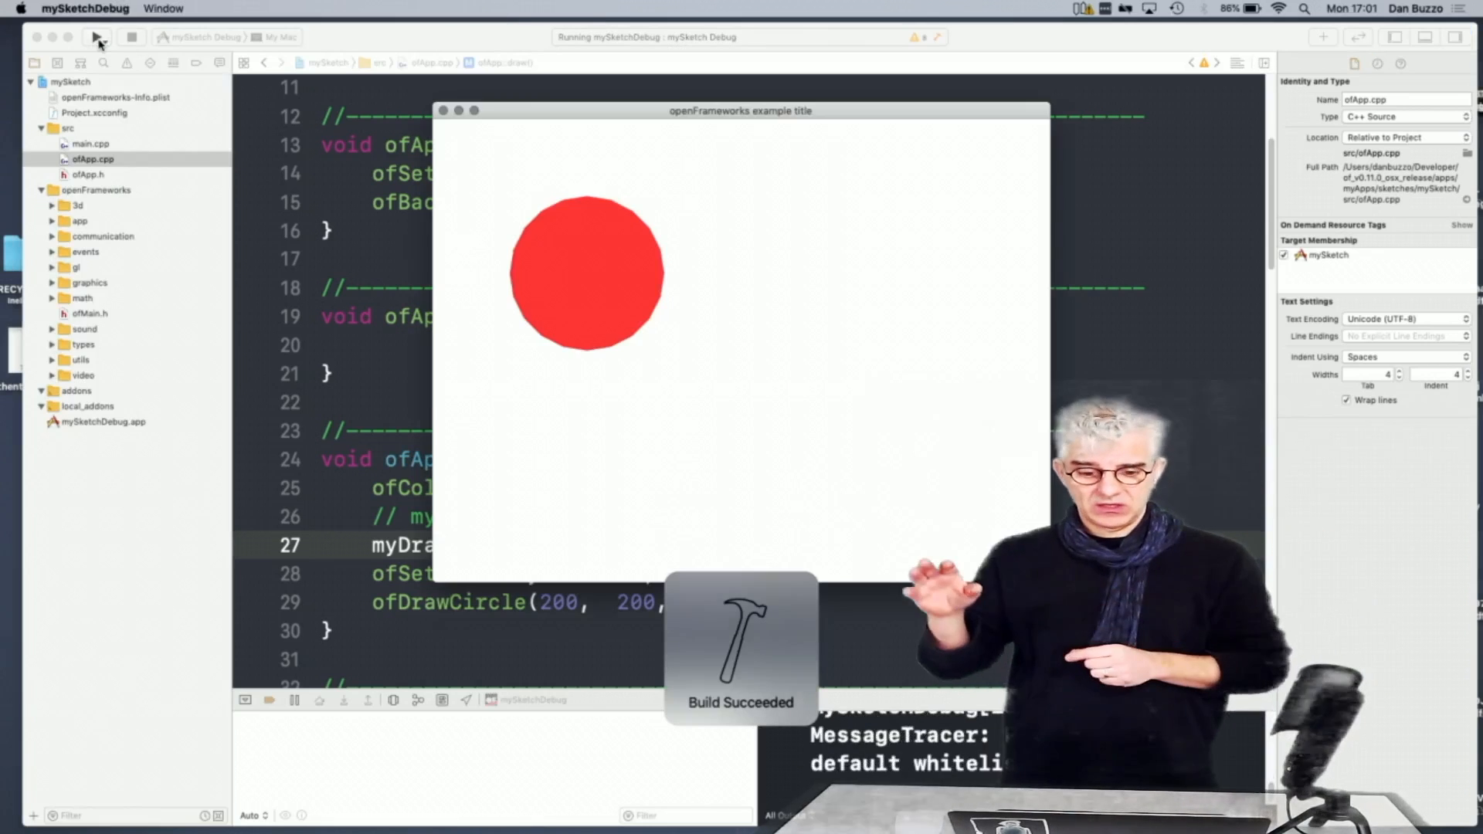